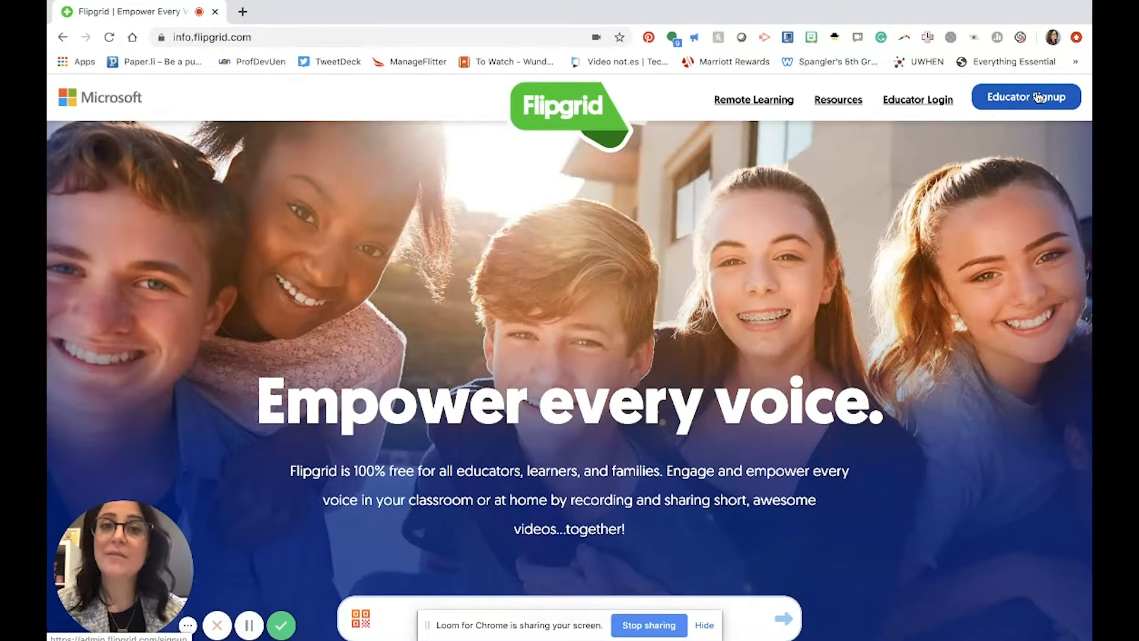
pyautogui.moveTo(1033, 153)
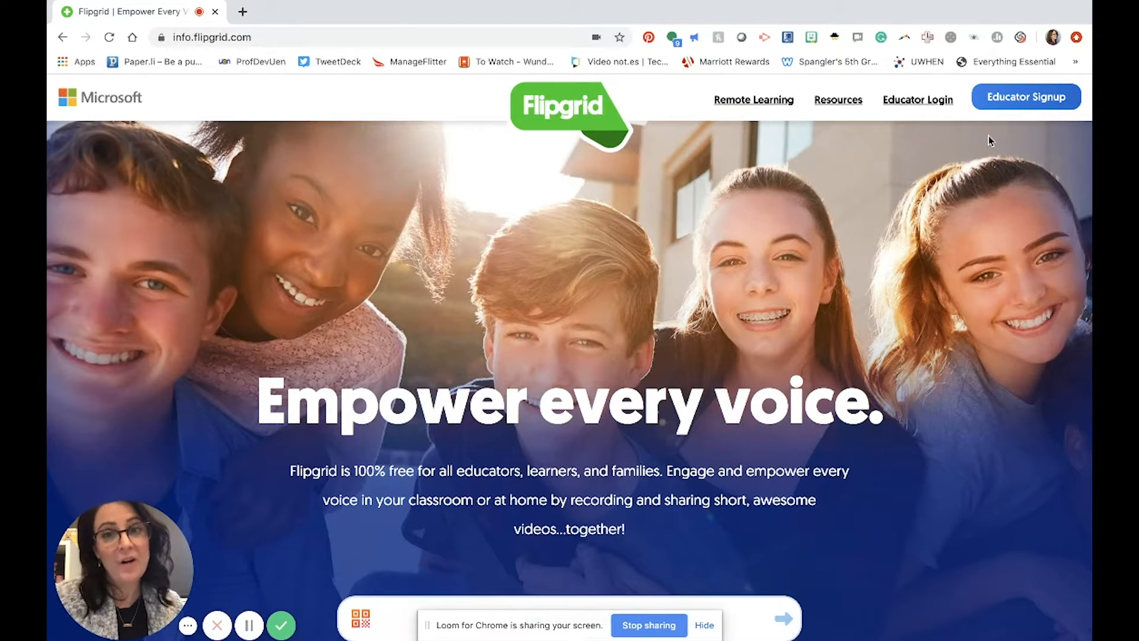
# Choose Educator Login on the Flipgrid homepage to reach the educator sign-in
pyautogui.click(918, 100)
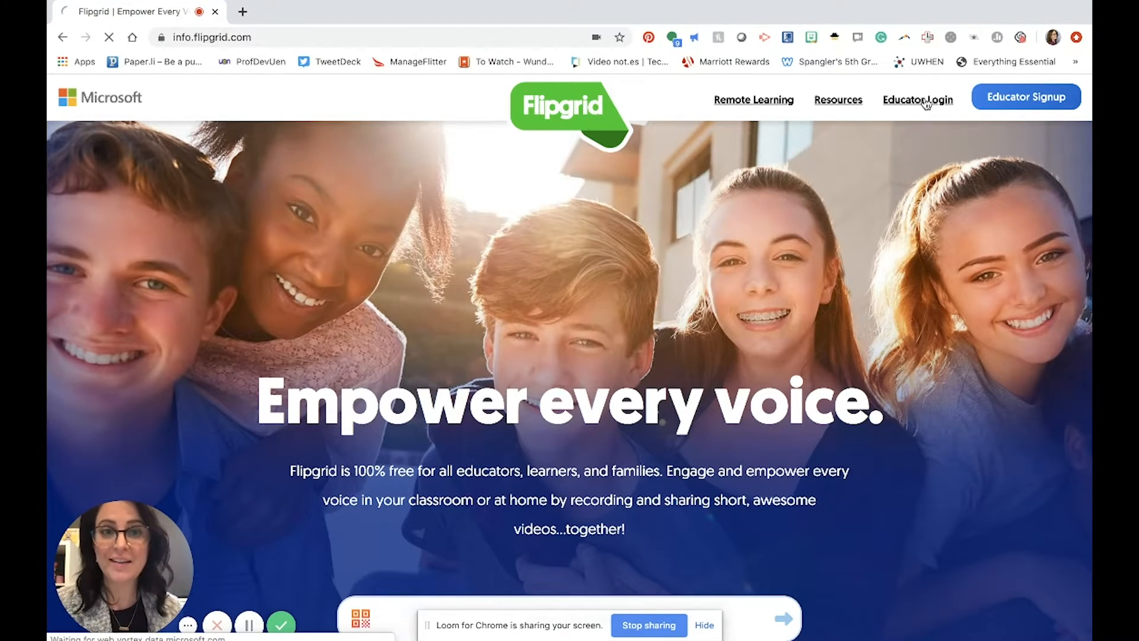
# Complete educator sign-in and open the UOL Favorite Tool grid's details page
pyautogui.click(918, 100)
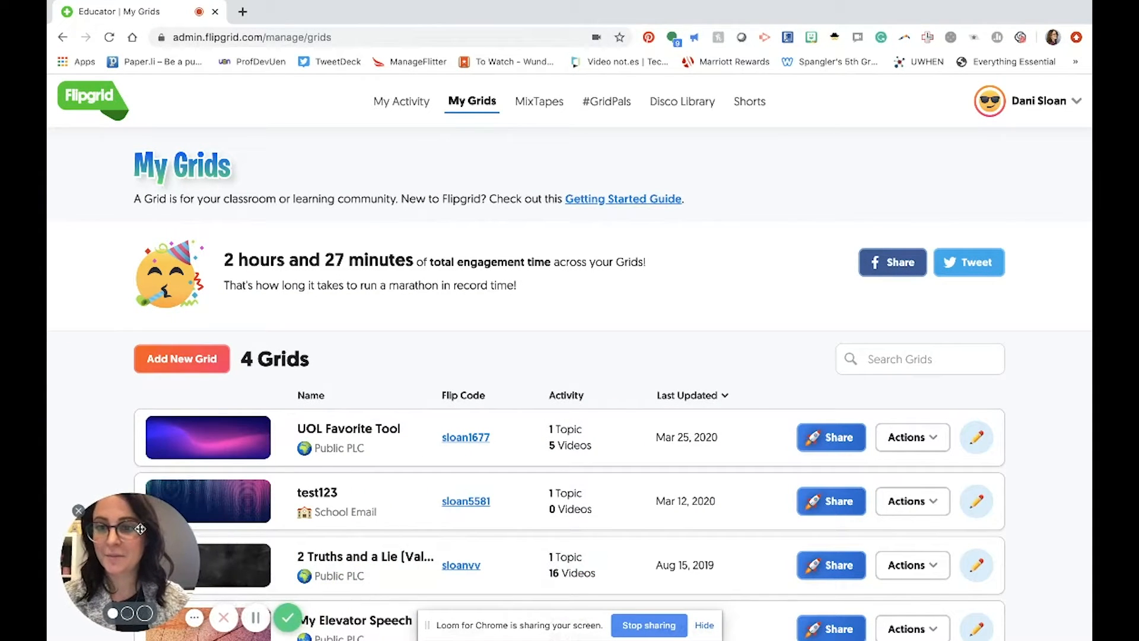
pyautogui.moveTo(696, 281)
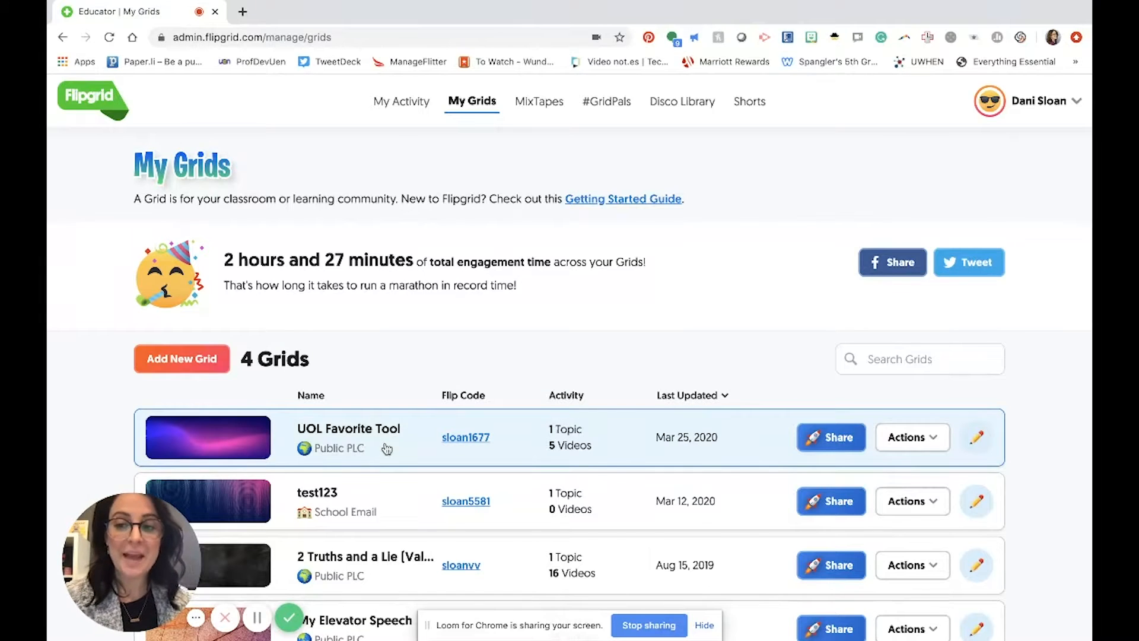
pyautogui.click(348, 427)
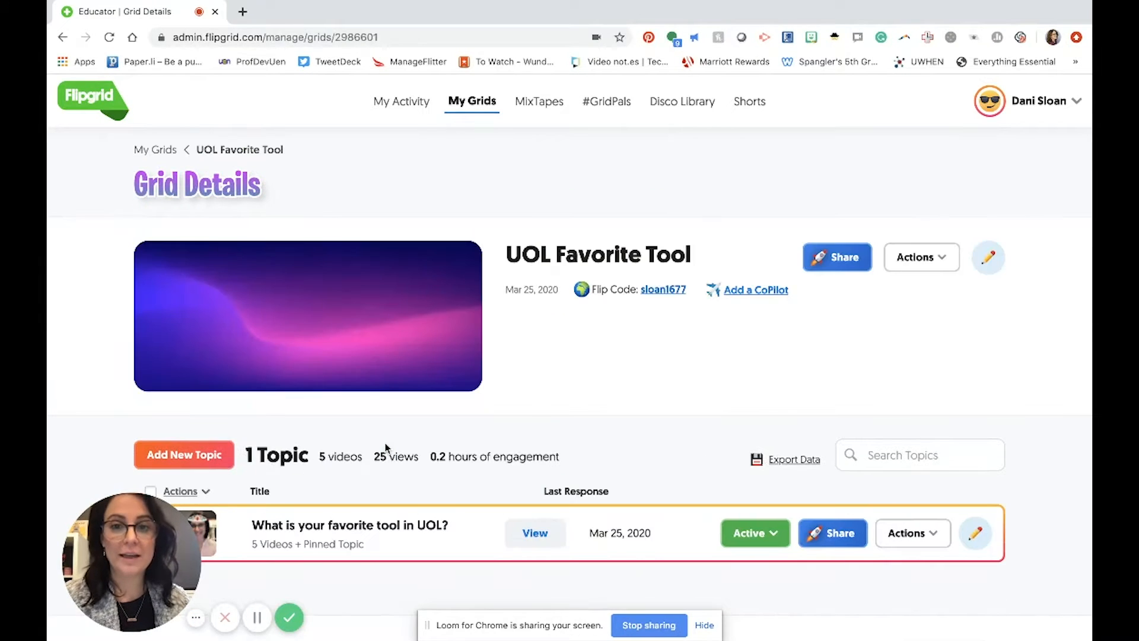
pyautogui.moveTo(572, 407)
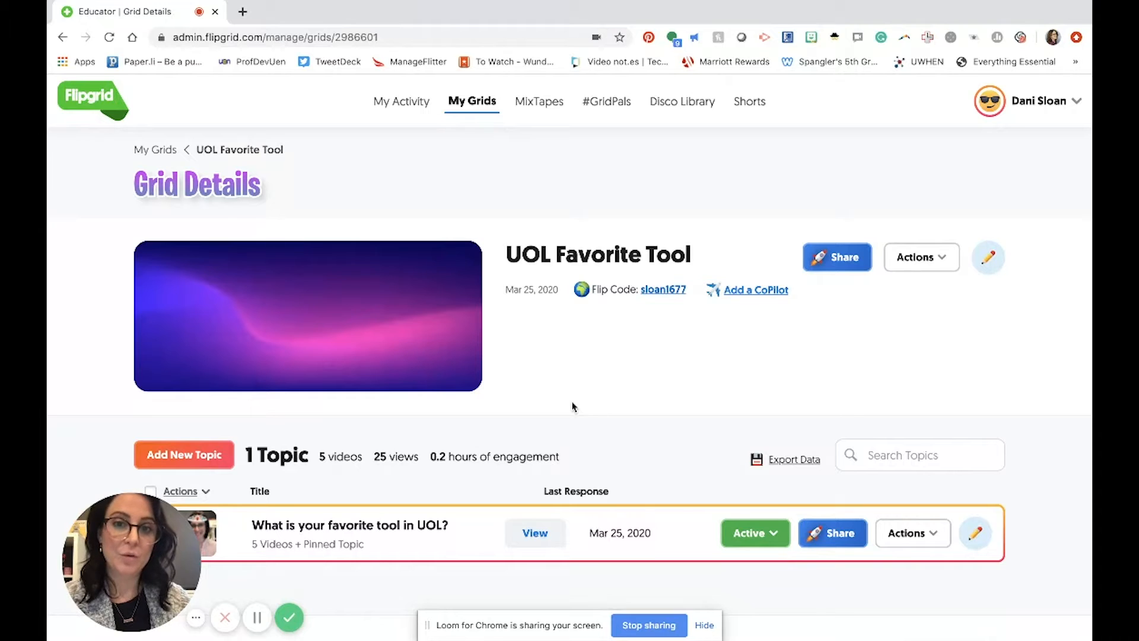
pyautogui.scroll(-3)
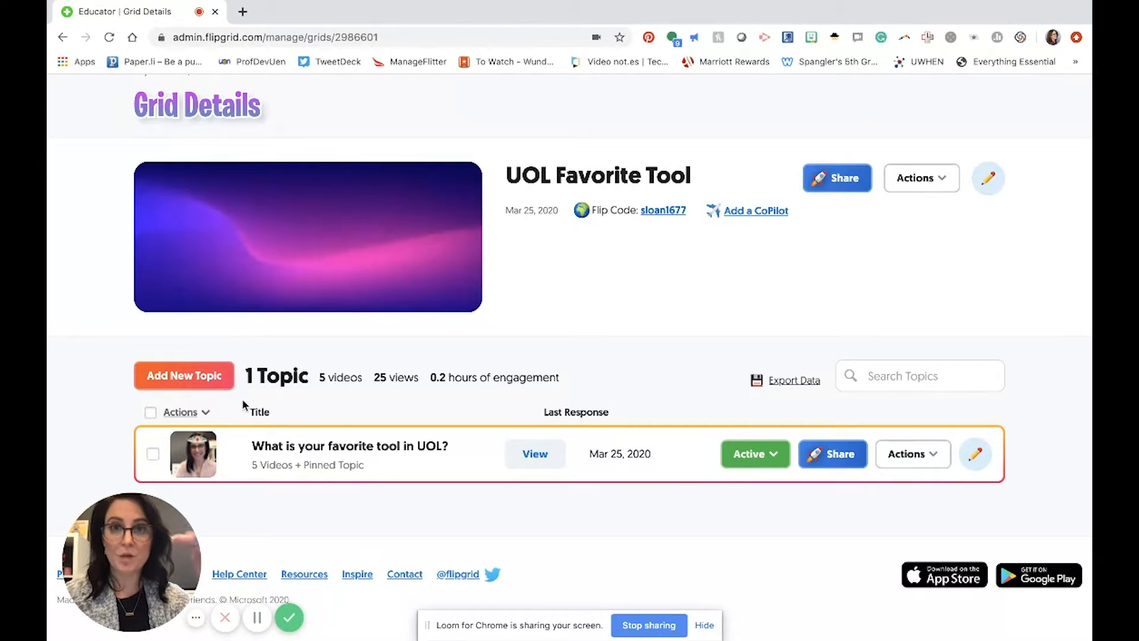
pyautogui.moveTo(269, 433)
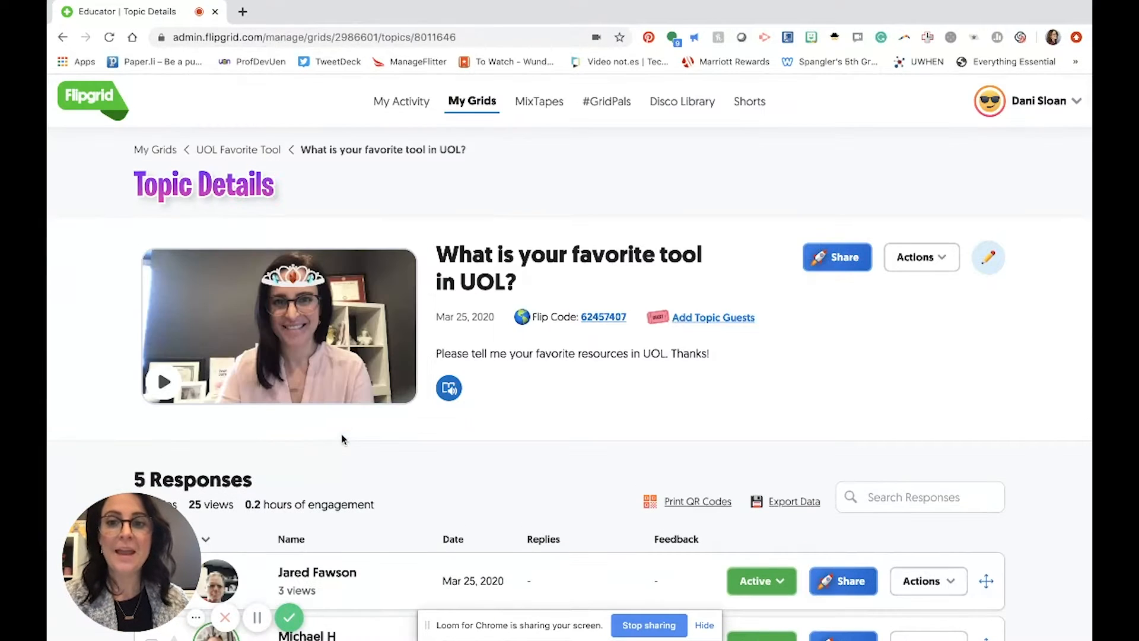
pyautogui.moveTo(483, 243)
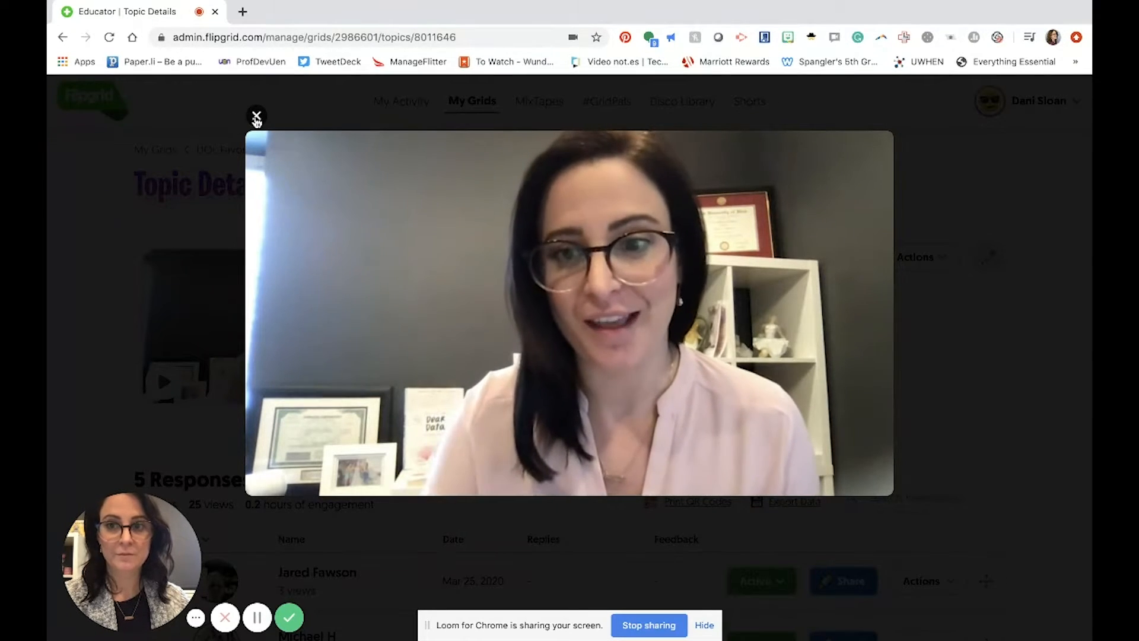
# Close the topic video preview and scroll through the topic's five responses
pyautogui.click(255, 116)
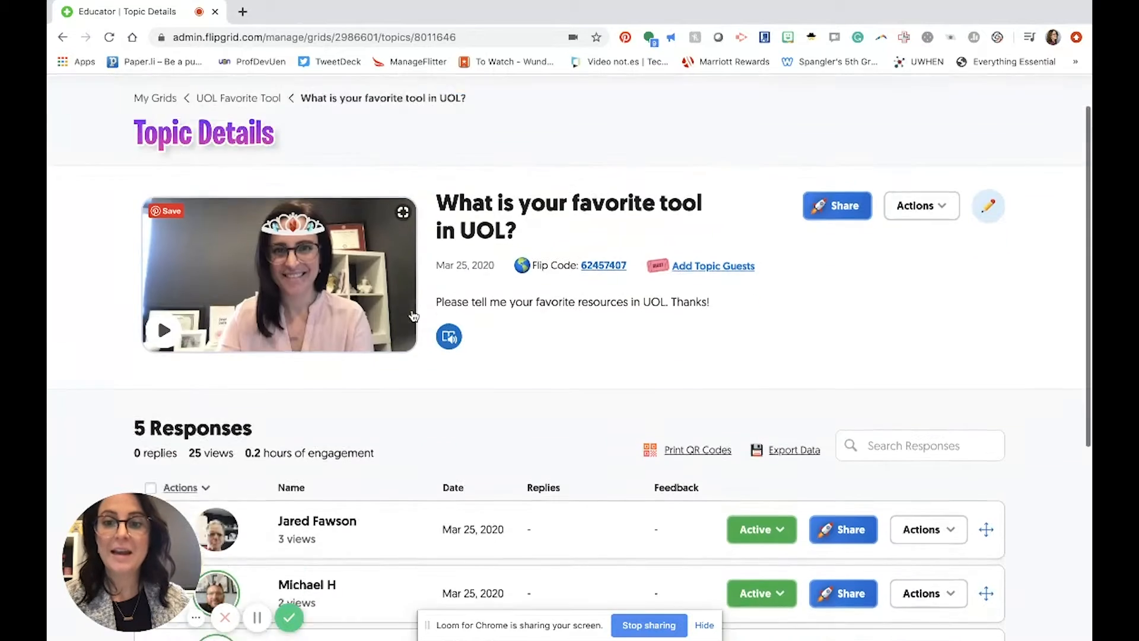
pyautogui.scroll(-3)
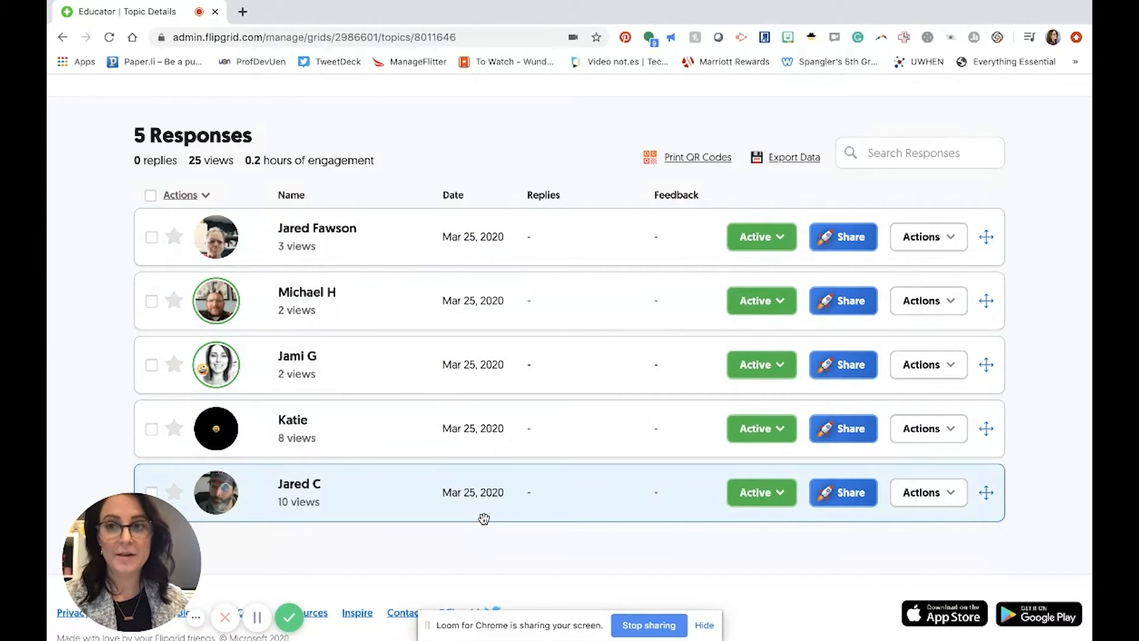
pyautogui.scroll(3)
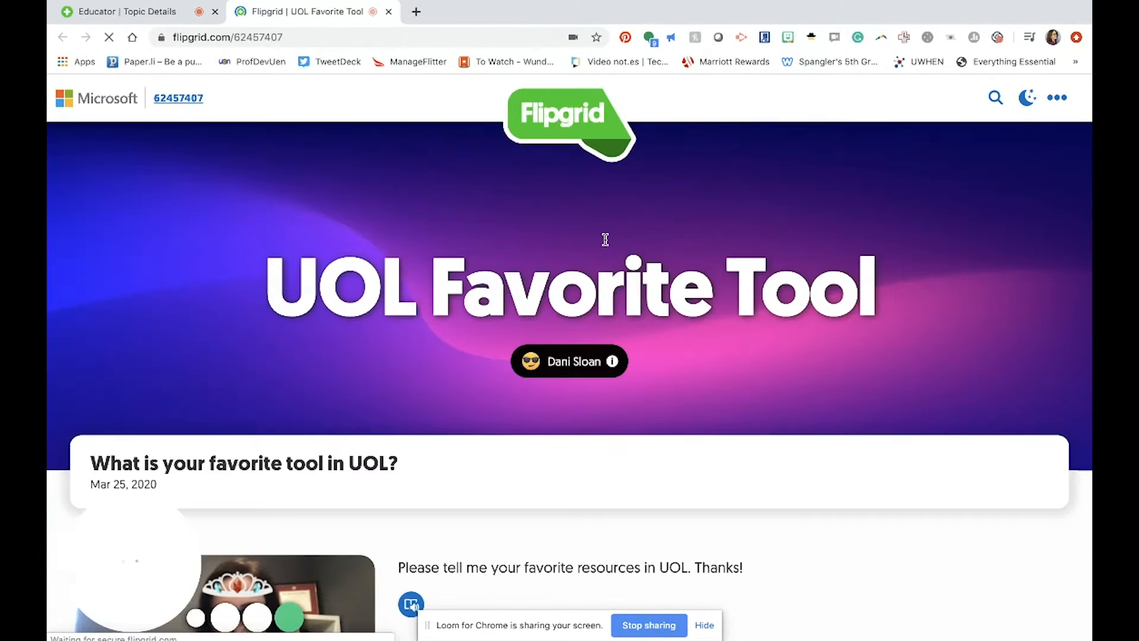
# In the student view, shuffle responses with Random and skip through two response videos
pyautogui.scroll(-3)
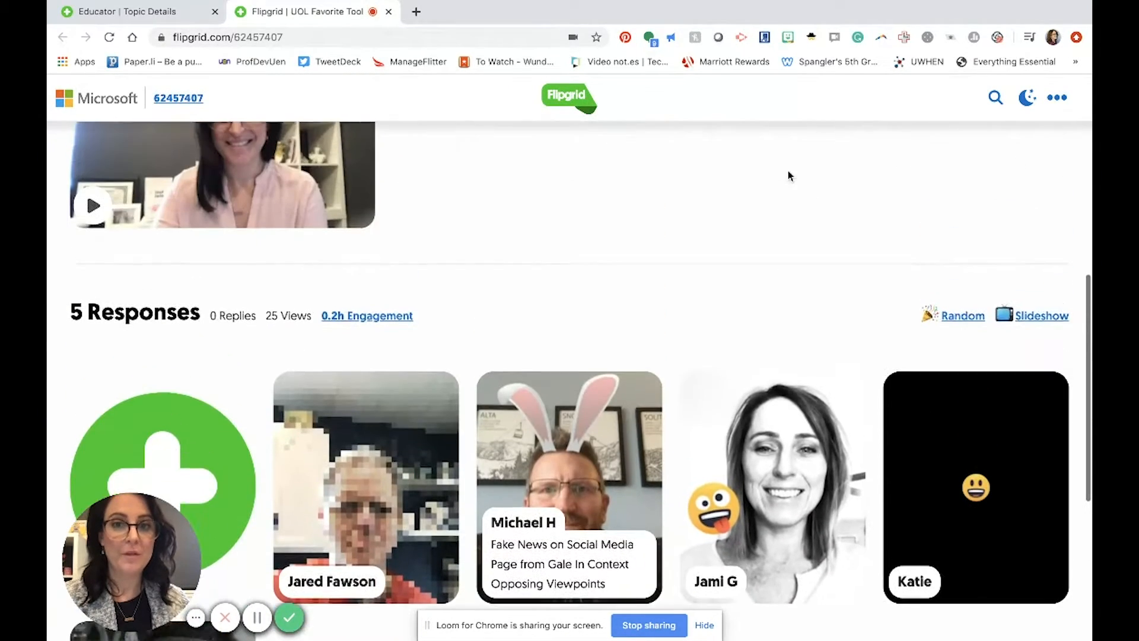
pyautogui.scroll(-3)
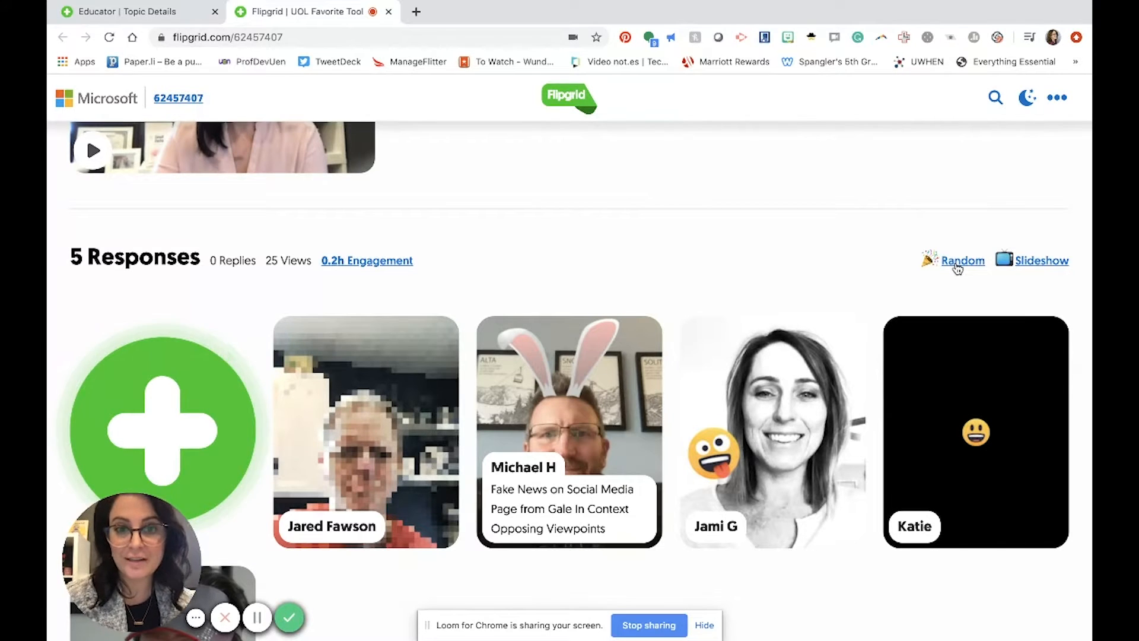
pyautogui.click(569, 431)
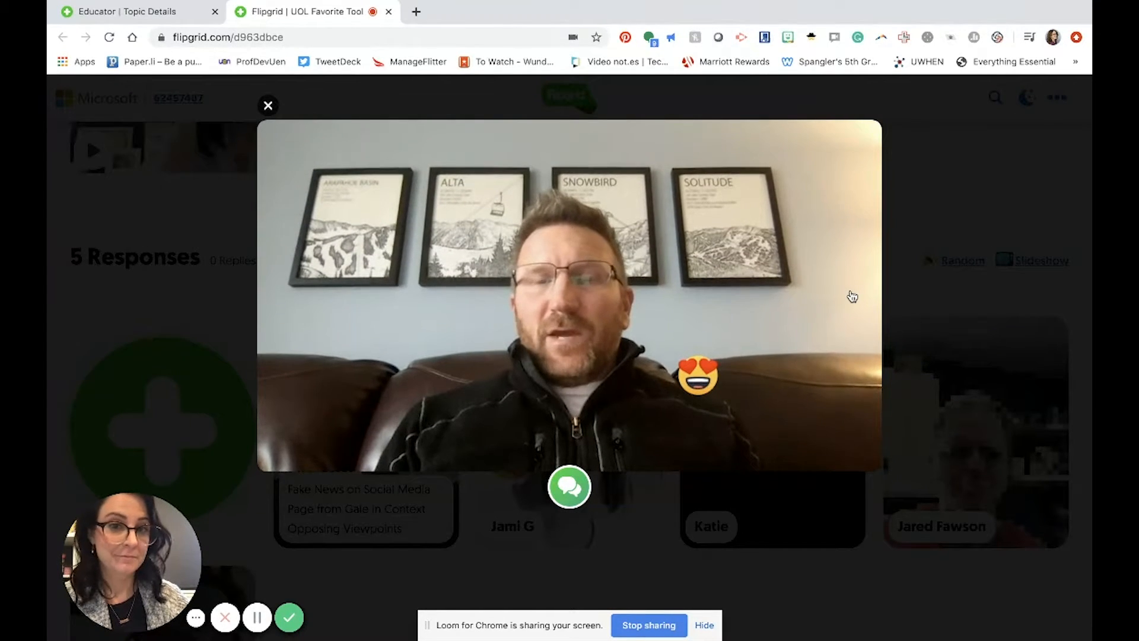
pyautogui.moveTo(852, 296)
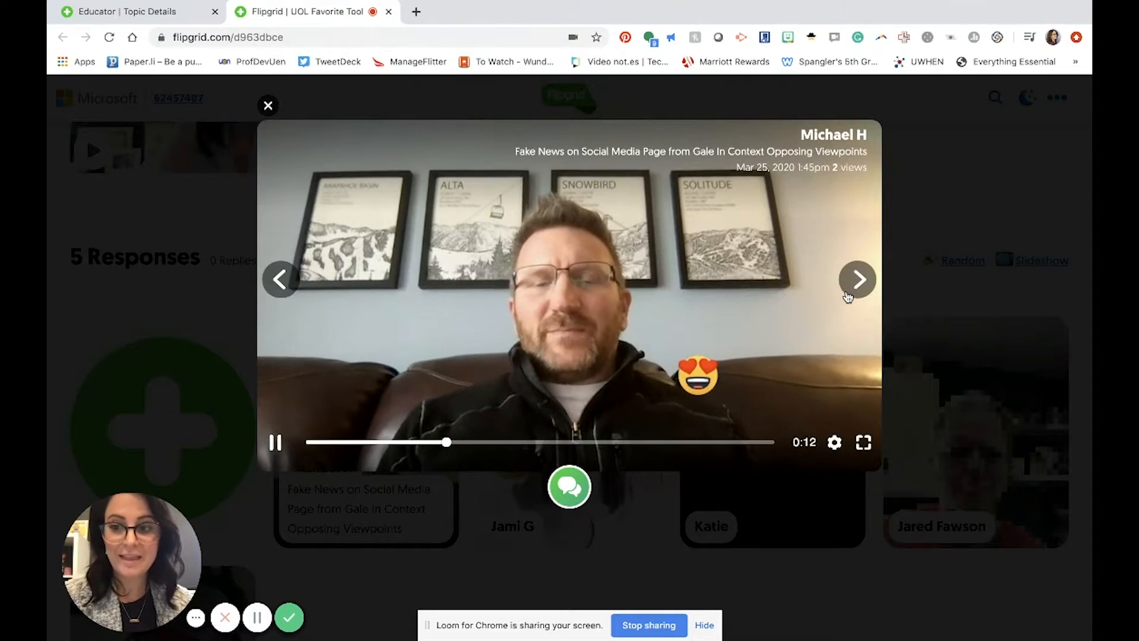
pyautogui.click(858, 279)
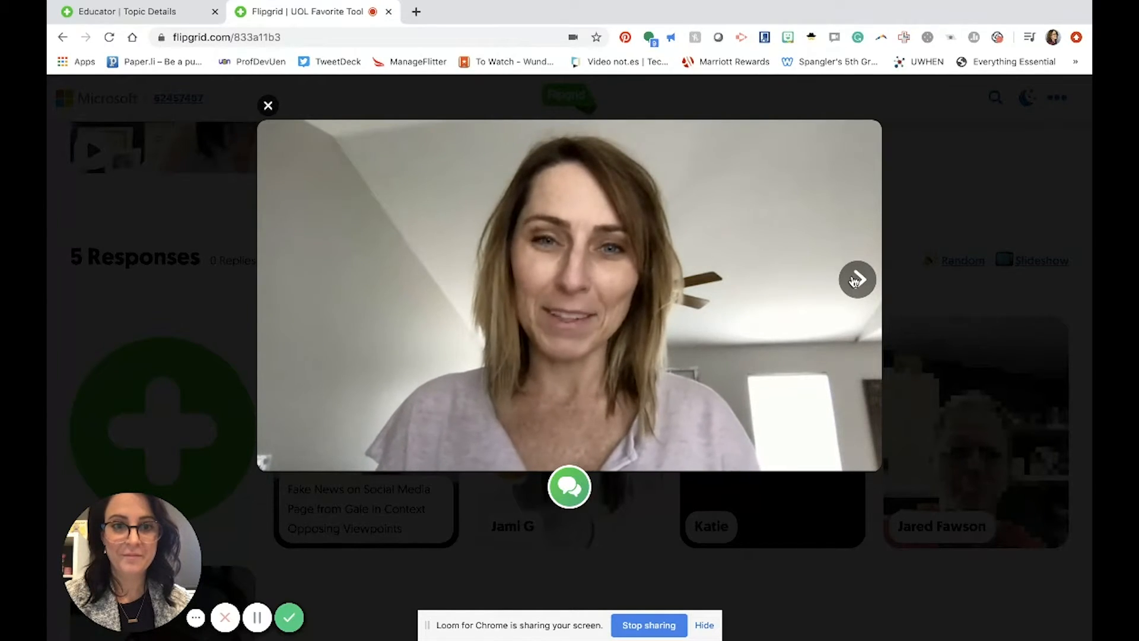
pyautogui.click(857, 279)
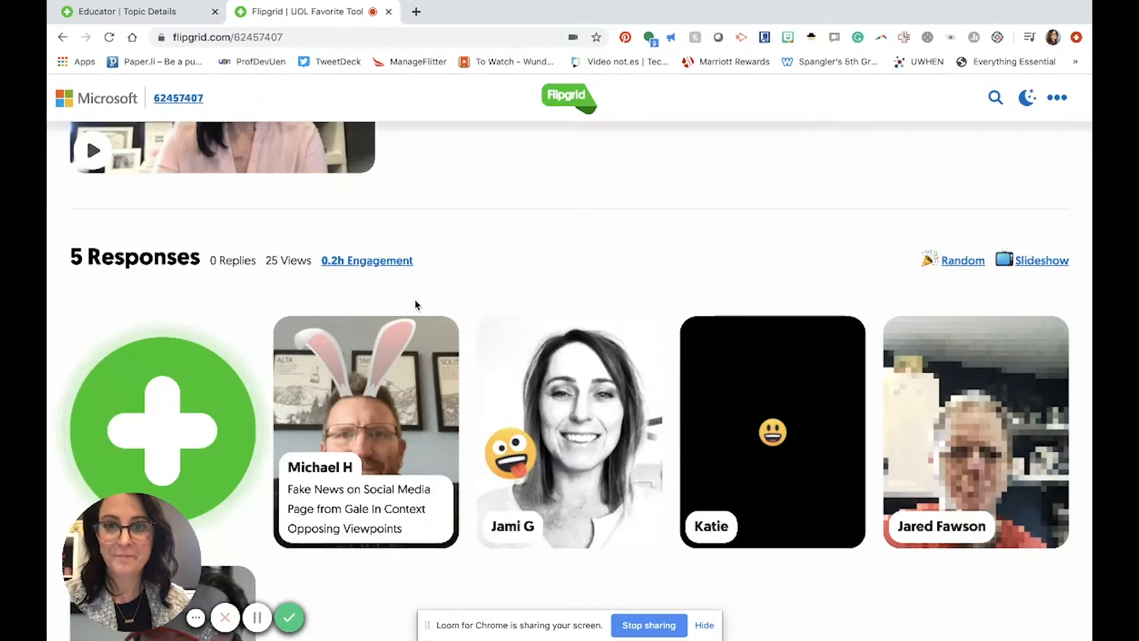
pyautogui.scroll(3)
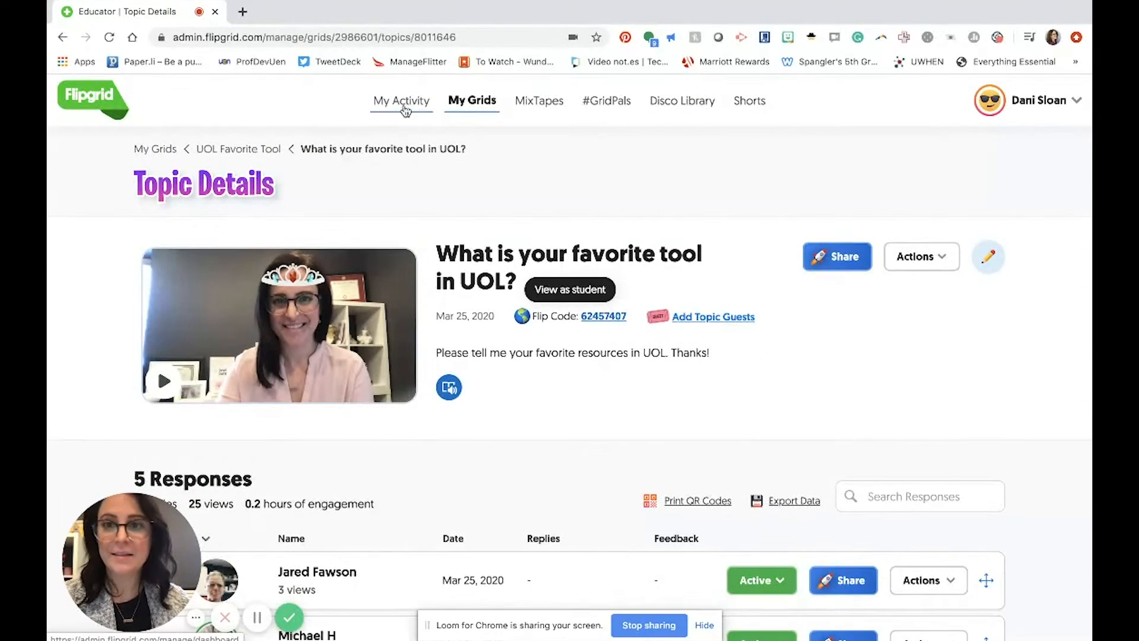
pyautogui.click(472, 101)
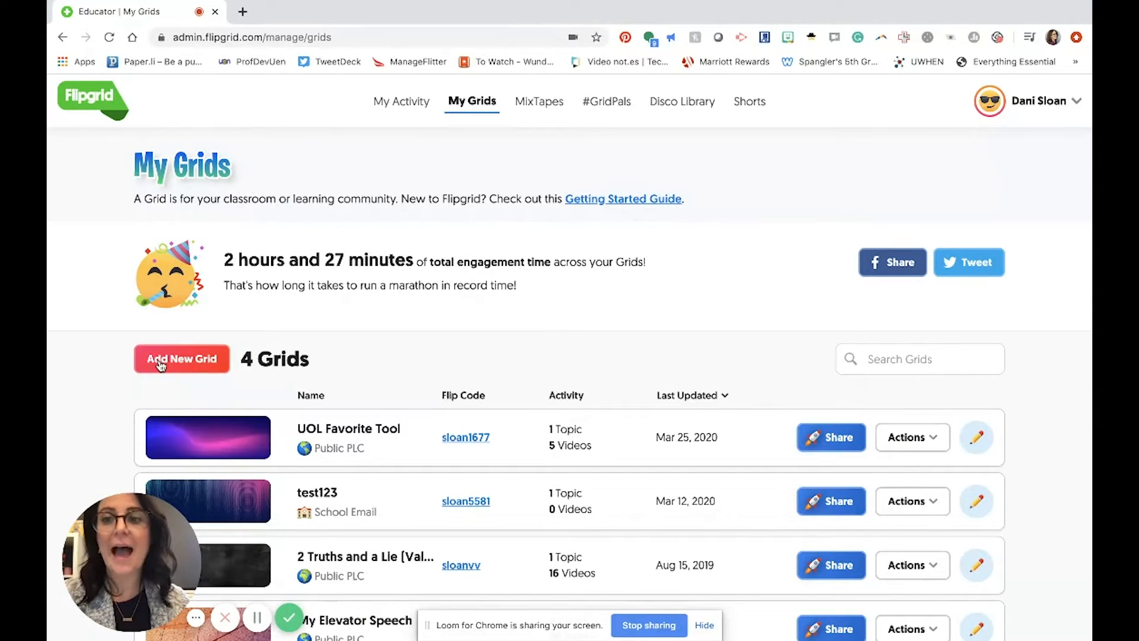
pyautogui.click(181, 358)
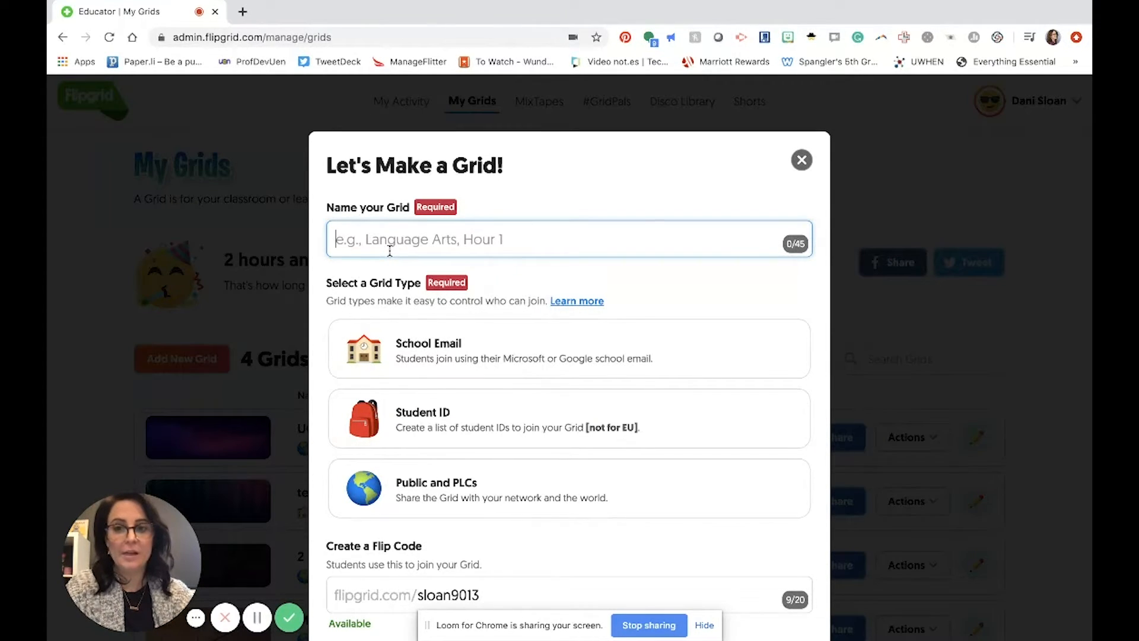
pyautogui.write('F')
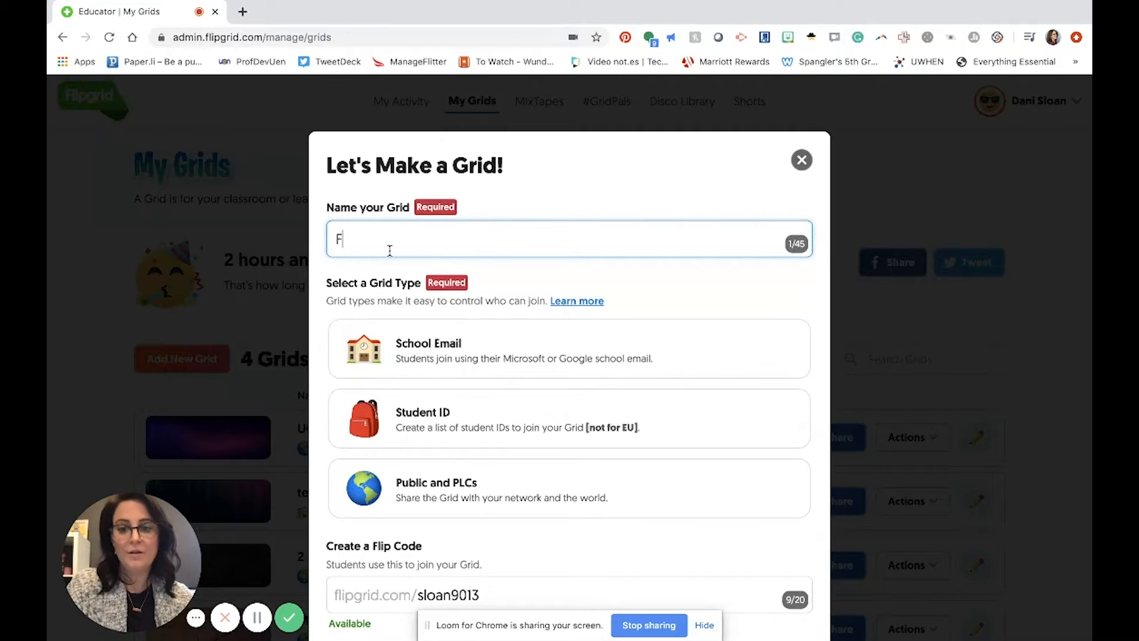
pyautogui.write('riday Check I')
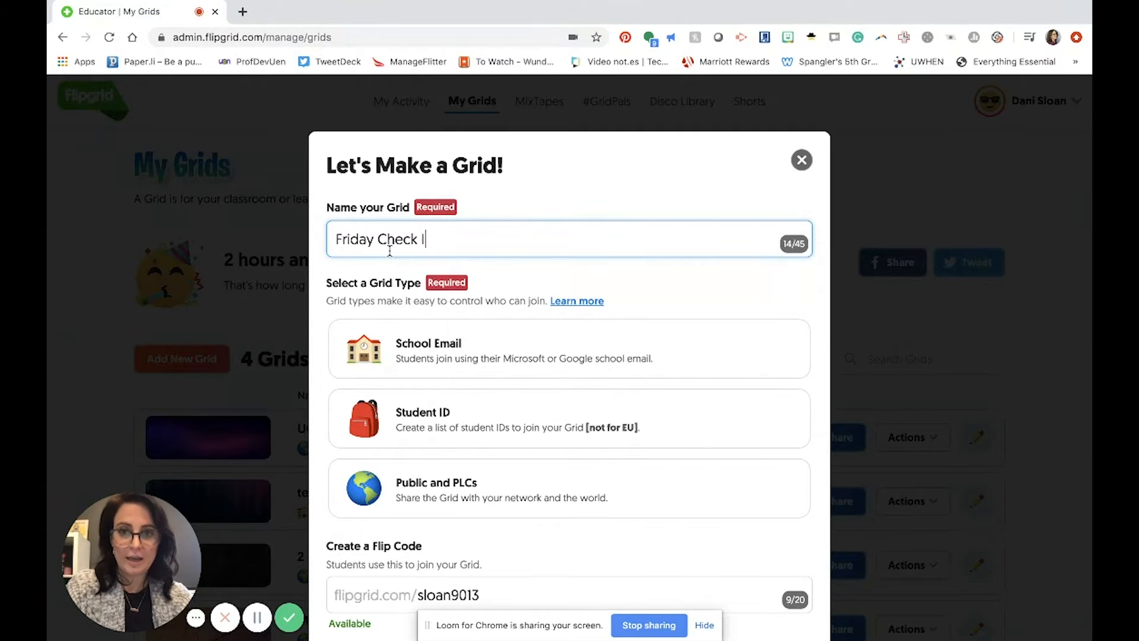
pyautogui.write('n')
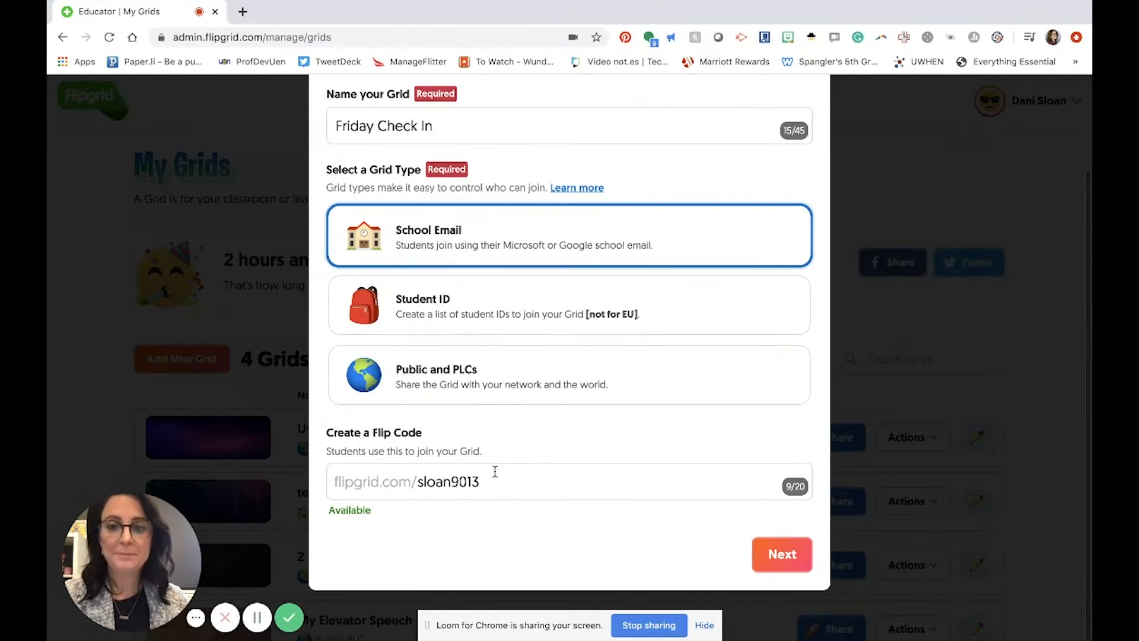
pyautogui.click(502, 482)
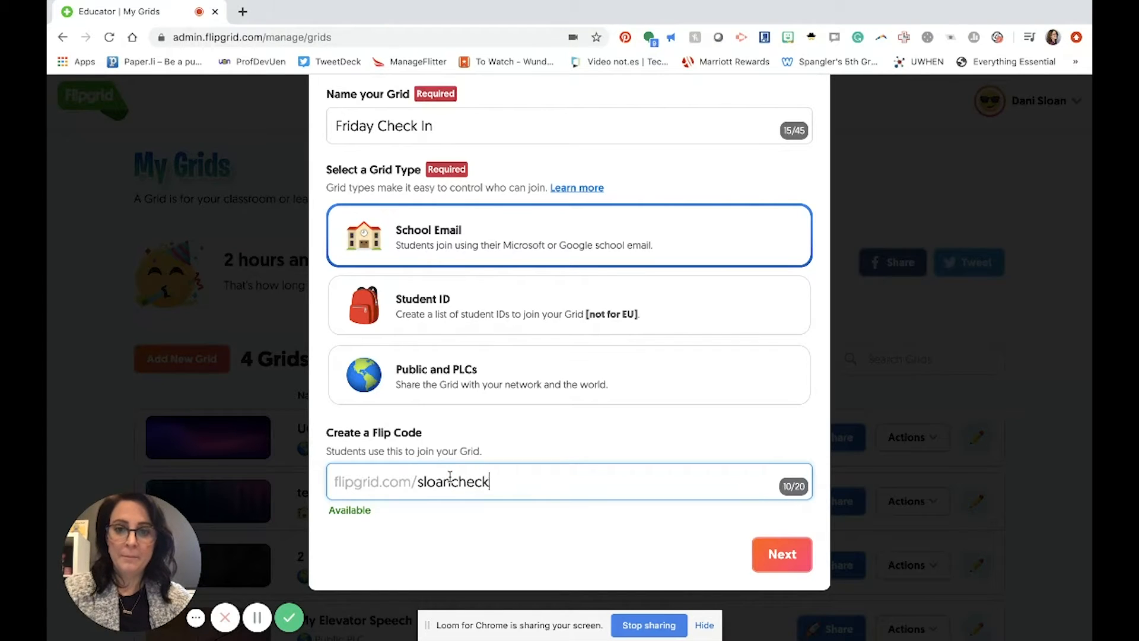
pyautogui.write('in')
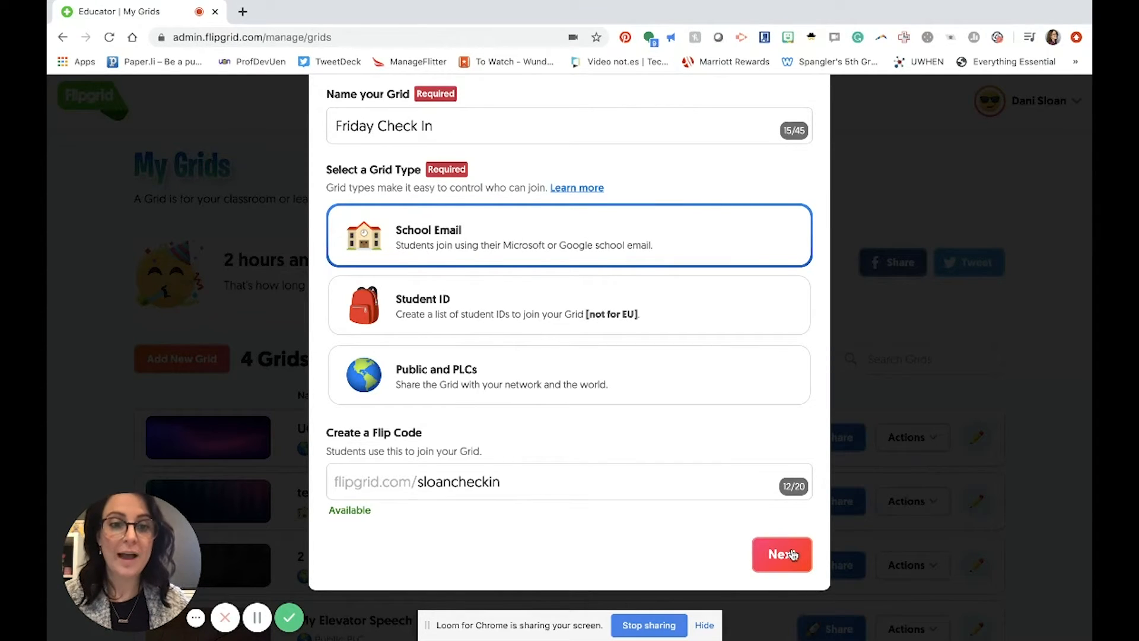
pyautogui.click(782, 554)
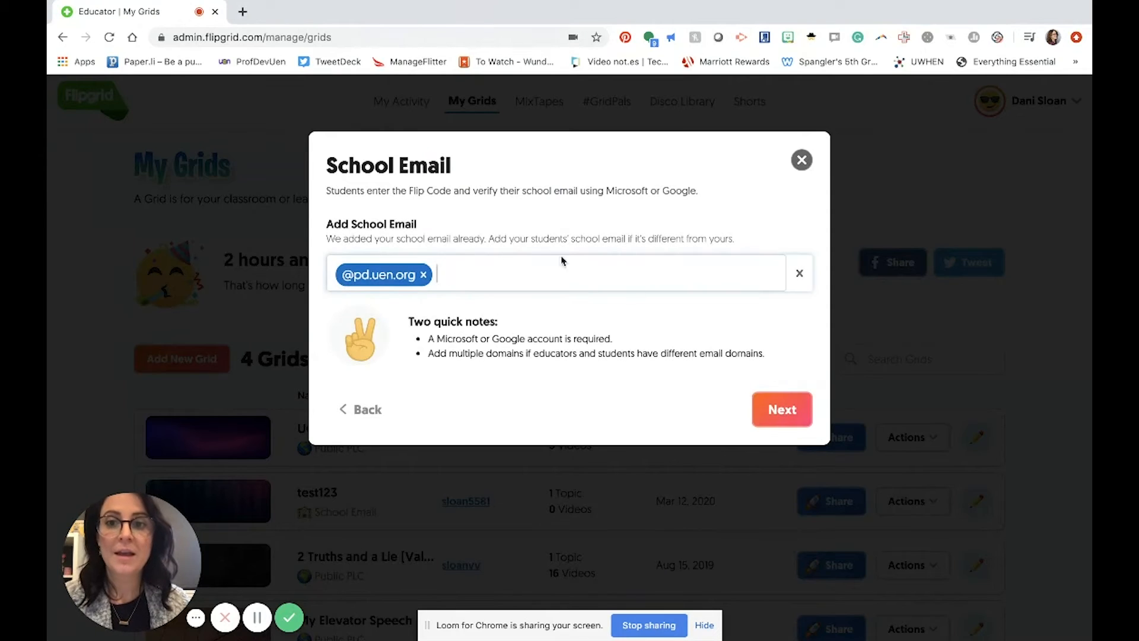
pyautogui.moveTo(372, 302)
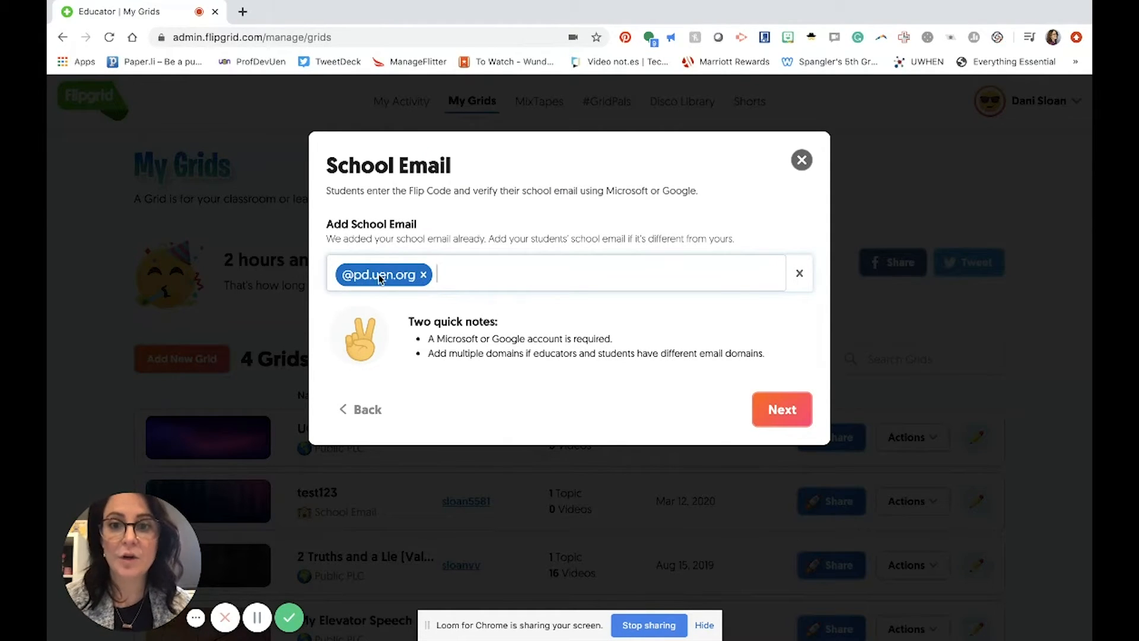
pyautogui.moveTo(526, 282)
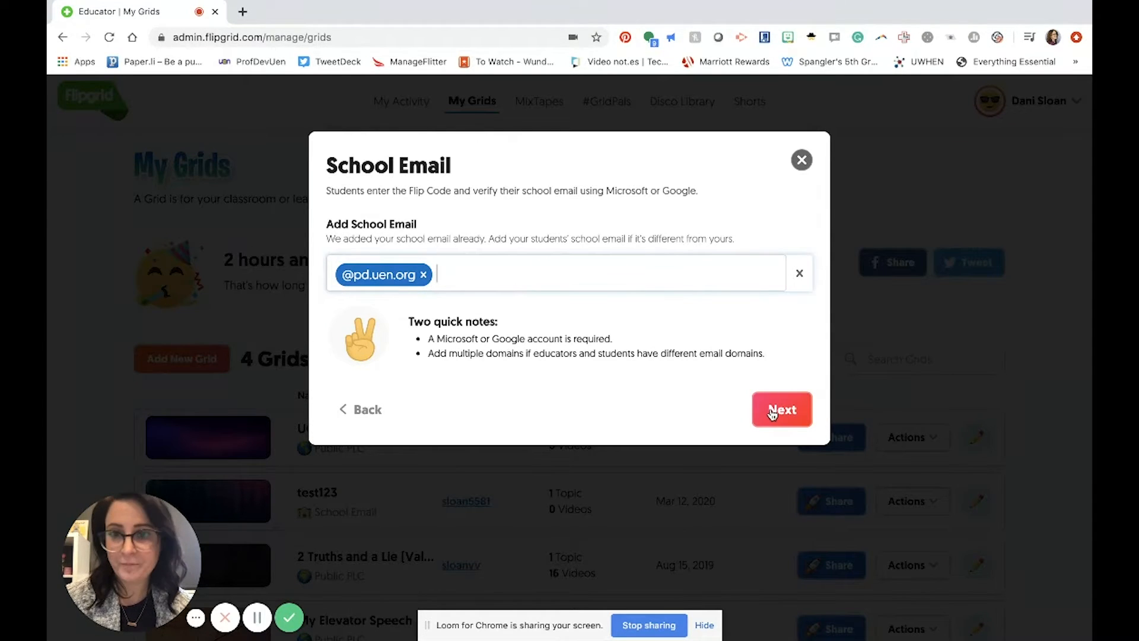
pyautogui.click(782, 409)
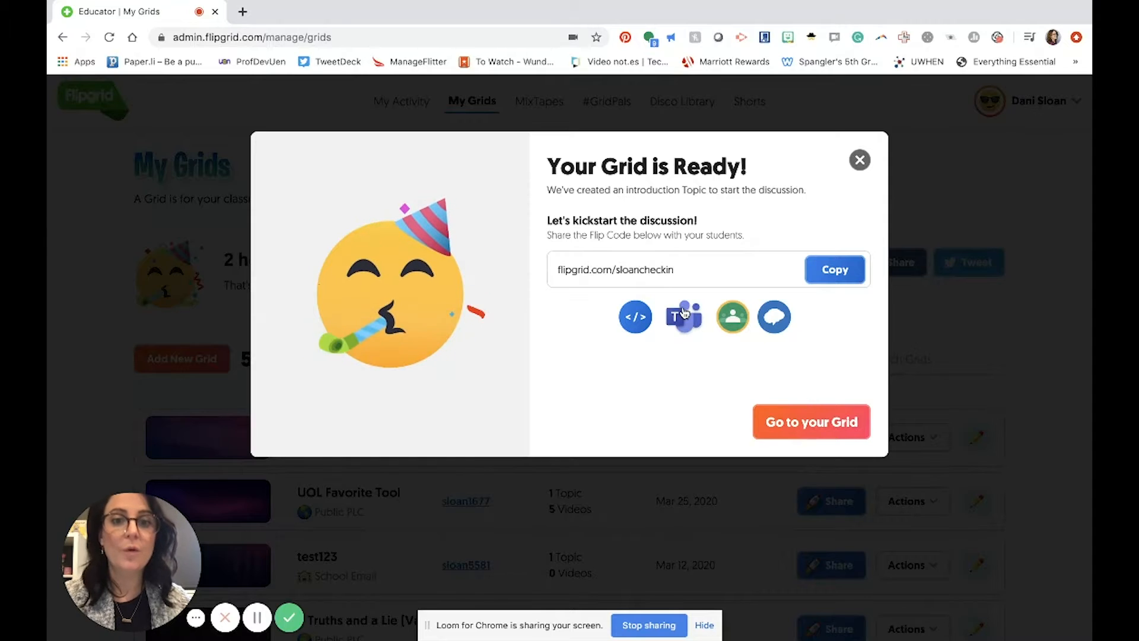
pyautogui.moveTo(683, 316)
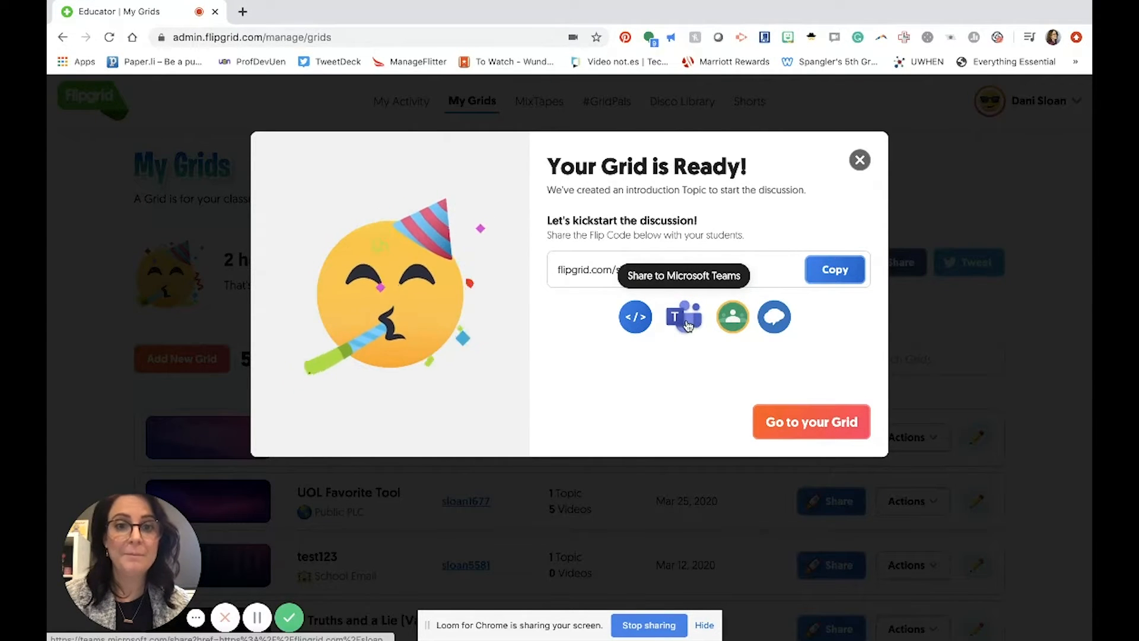
pyautogui.moveTo(774, 316)
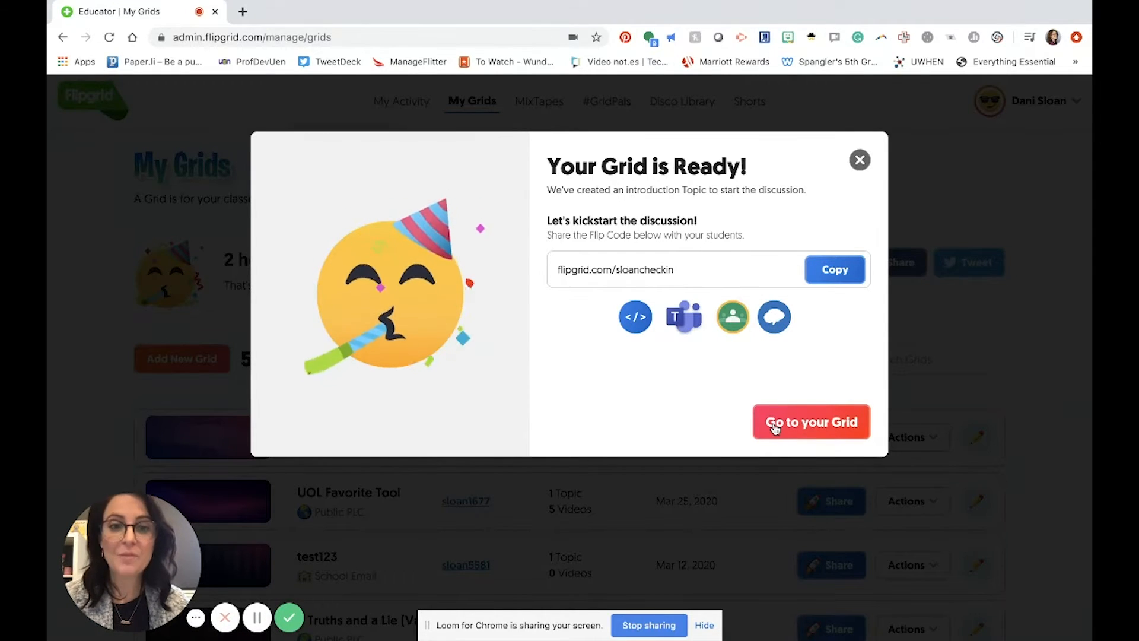
# Delete the default 'Say Hello on Flipgrid!' topic from Friday Check In, confirming permanent deletion
pyautogui.click(812, 422)
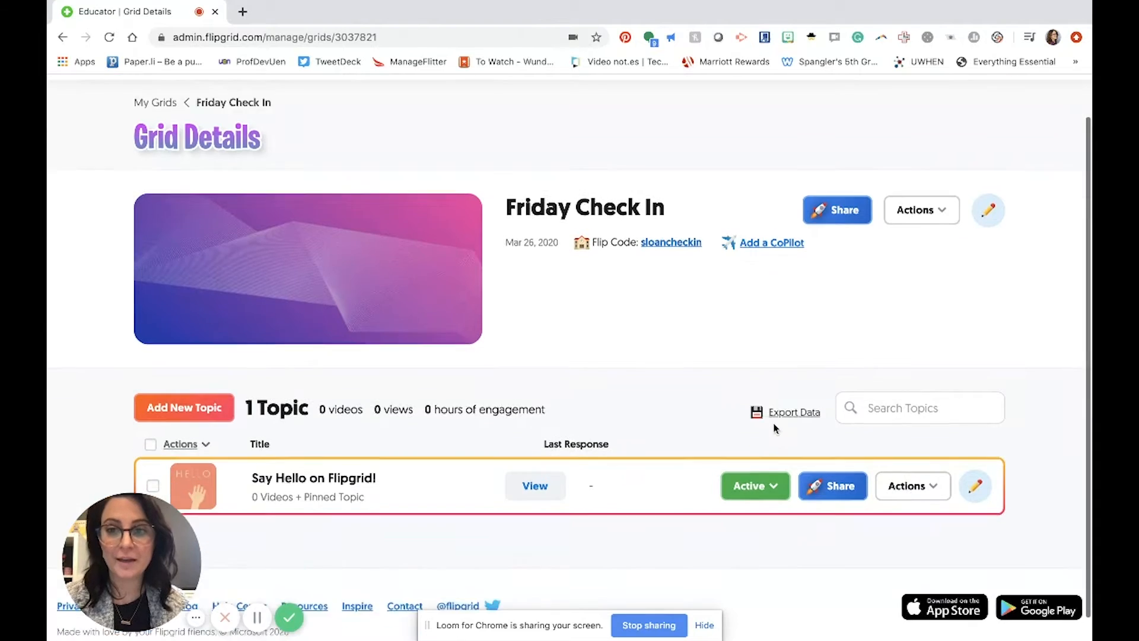
pyautogui.scroll(-3)
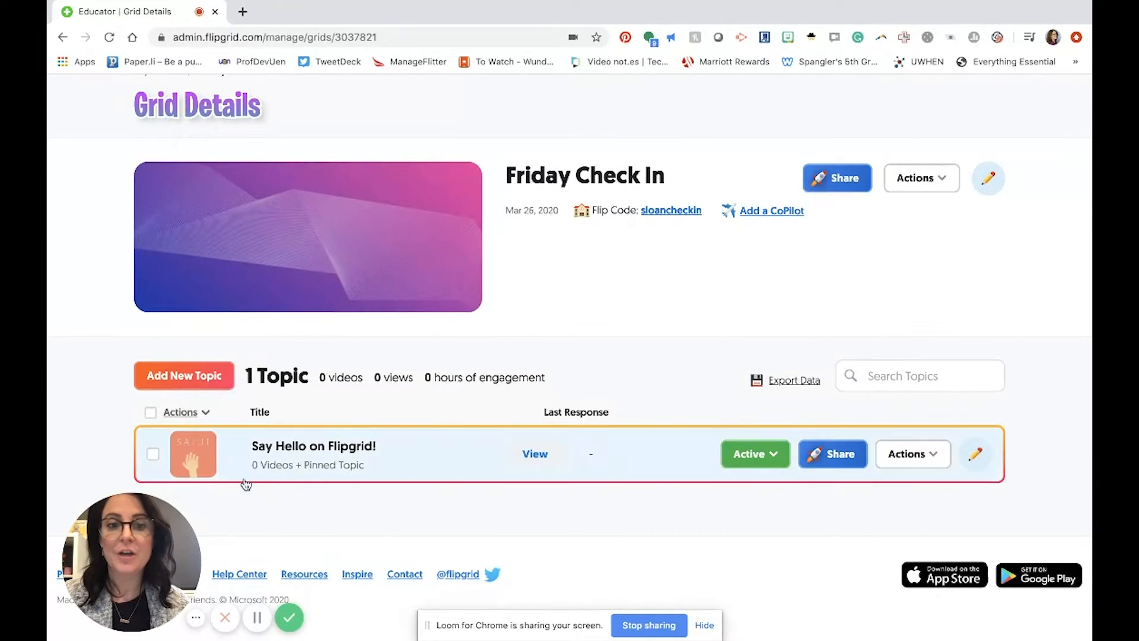
pyautogui.moveTo(352, 459)
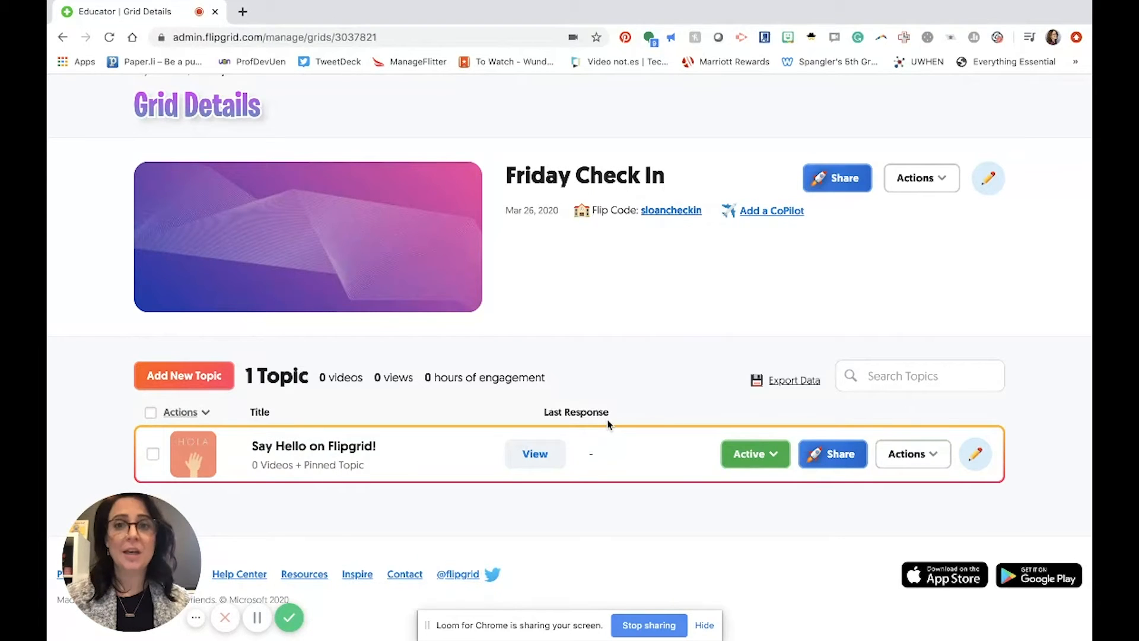
pyautogui.click(913, 453)
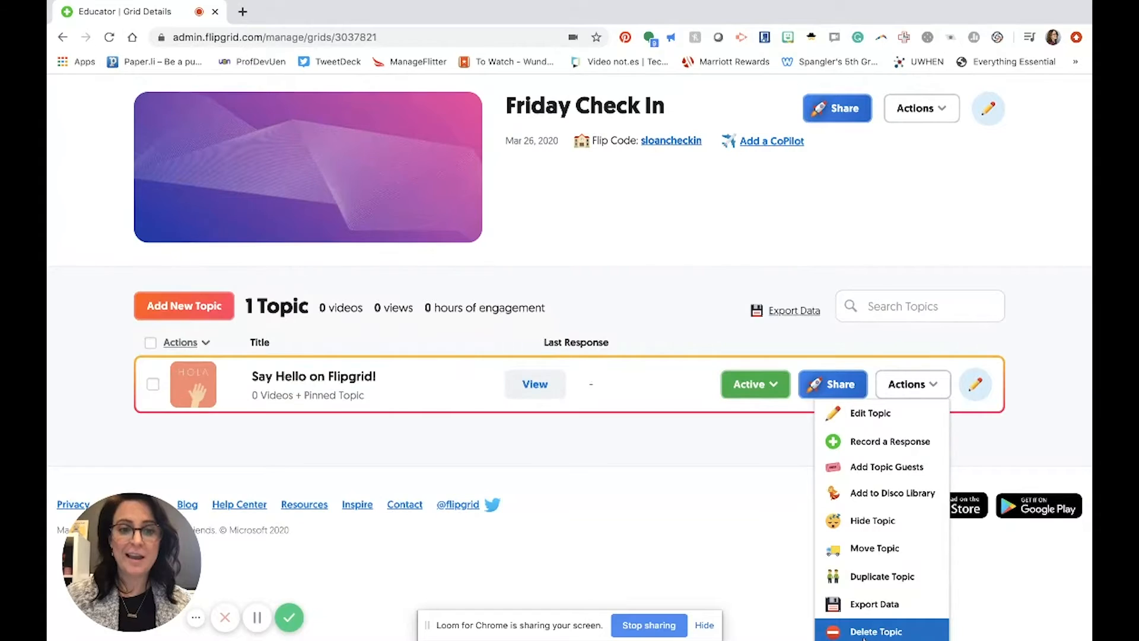
pyautogui.click(876, 631)
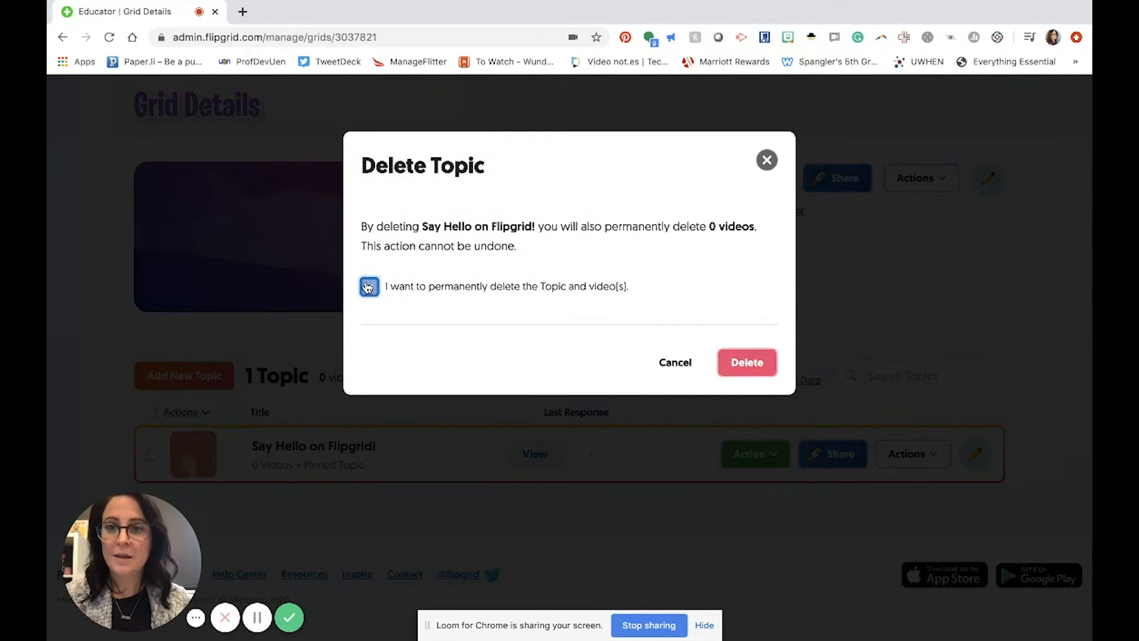
pyautogui.click(747, 363)
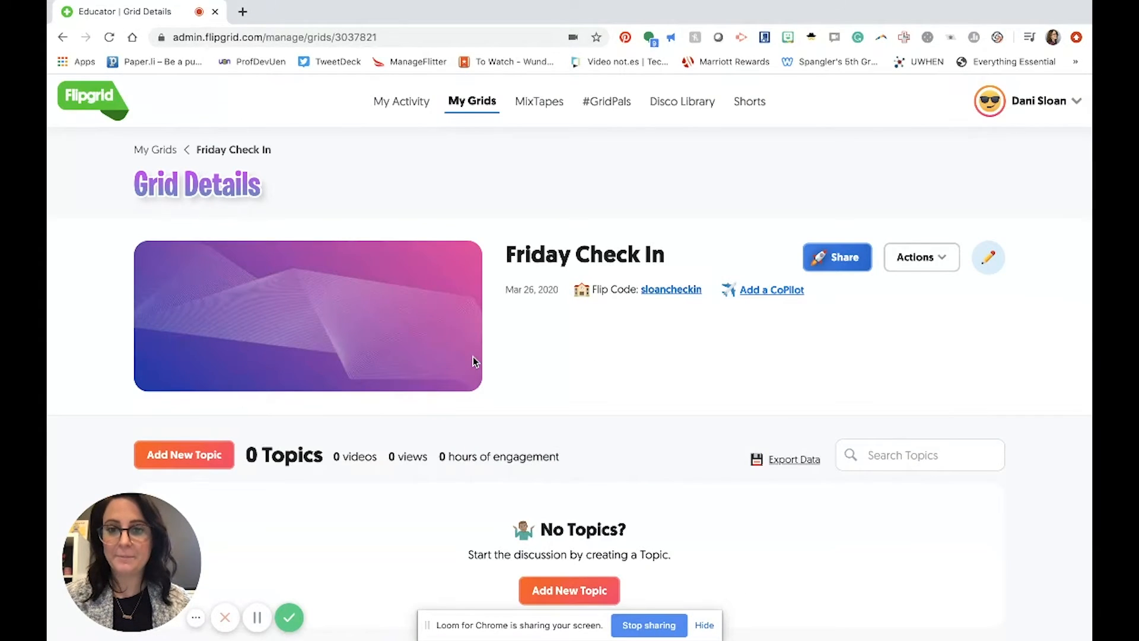
pyautogui.click(184, 454)
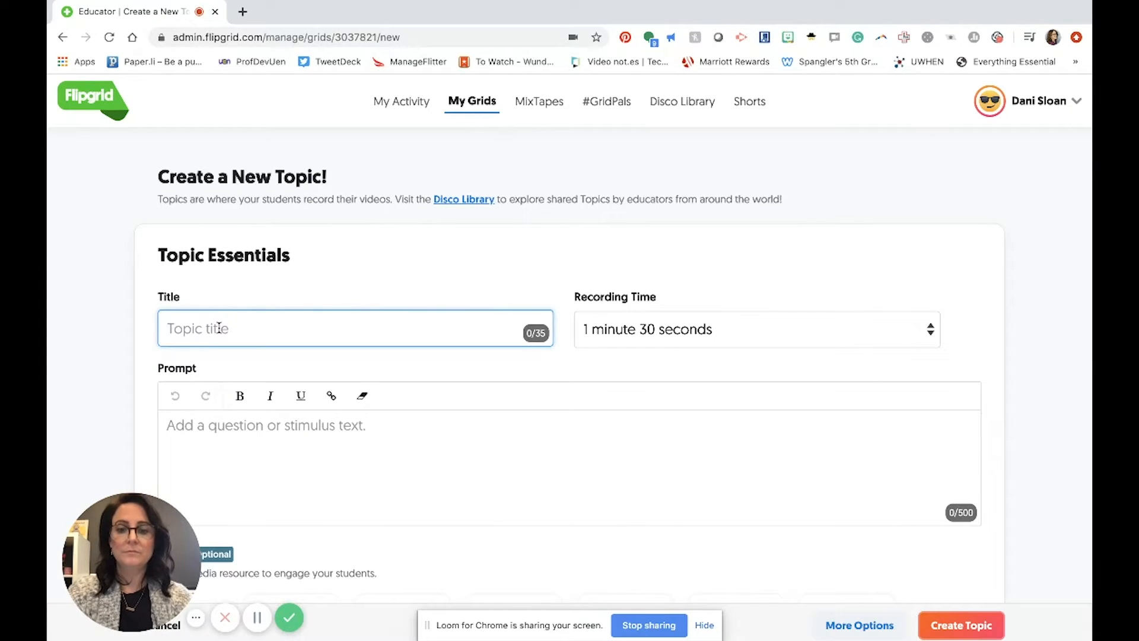
# Enter title 'Managing Stress' and a prompt asking how students manage stress and what tips they have
pyautogui.write('Managi')
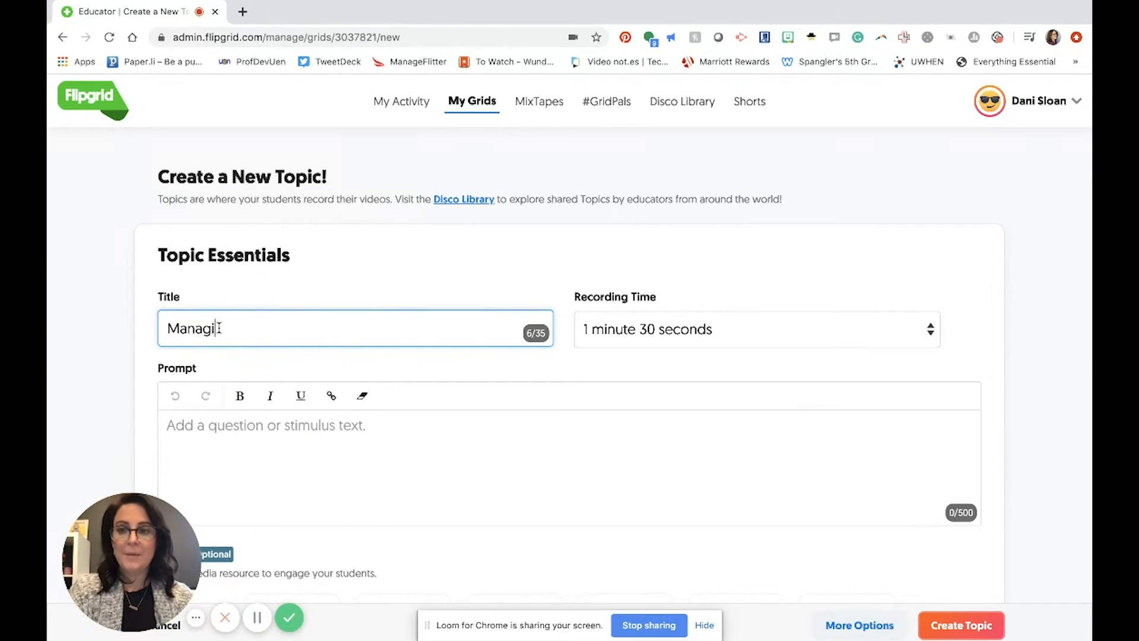
pyautogui.write('ng Stress')
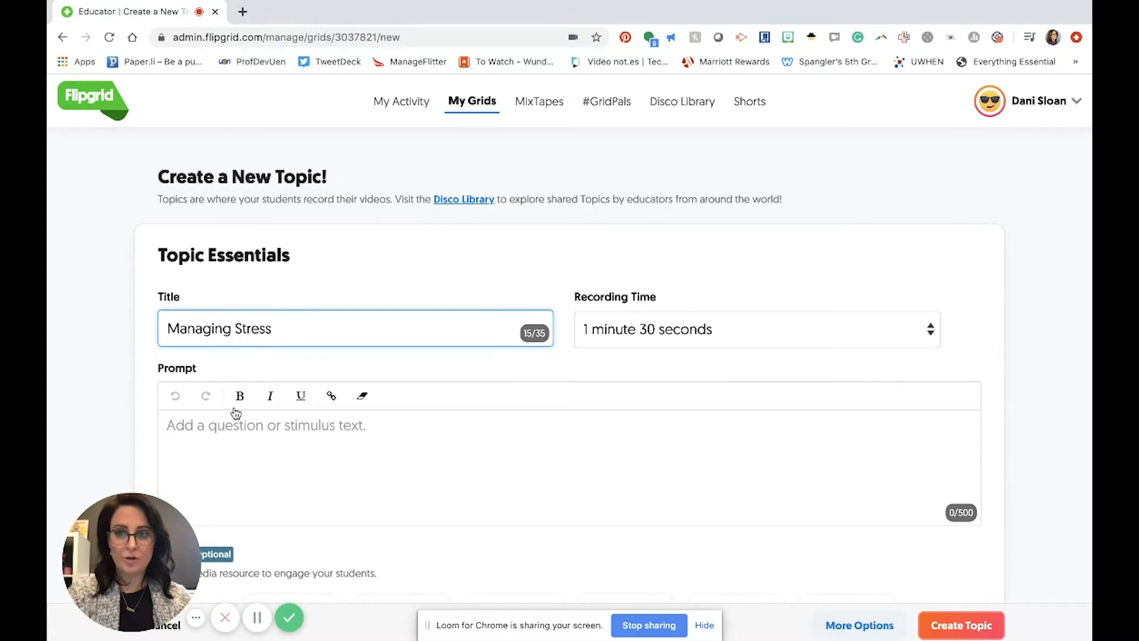
pyautogui.write('How are')
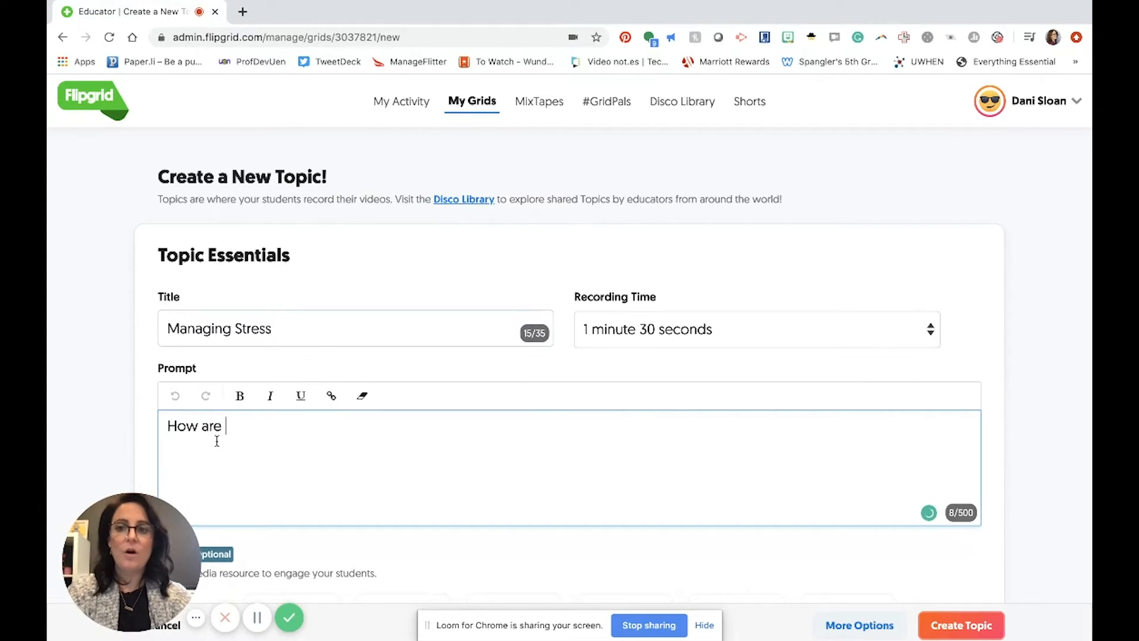
pyautogui.write('you managing stress right now? Wh')
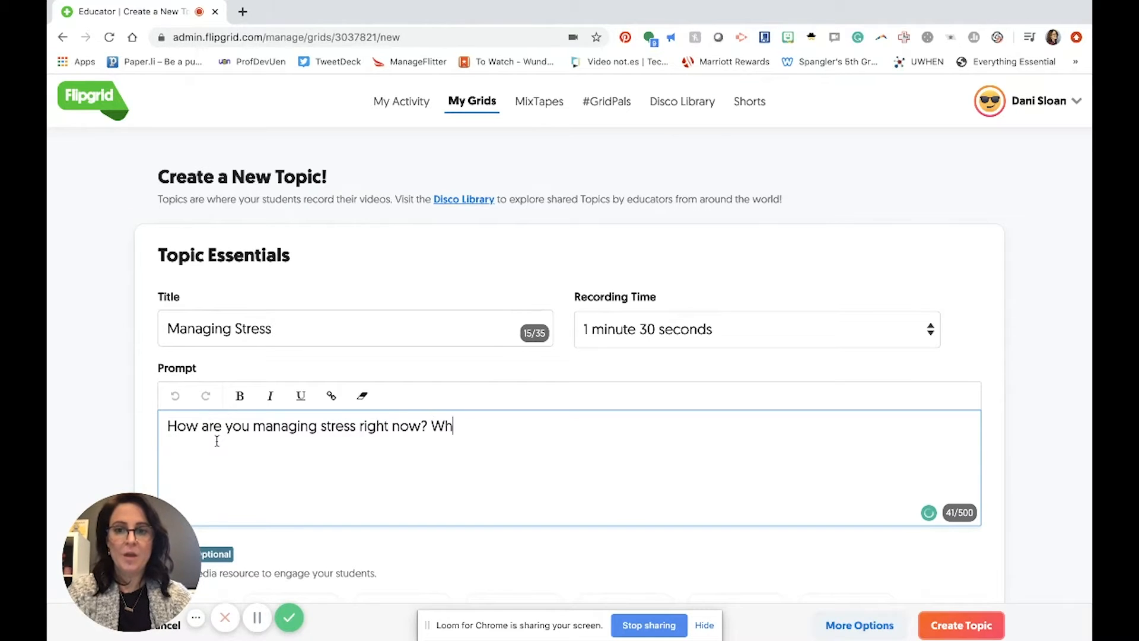
pyautogui.write('at tips do you hav')
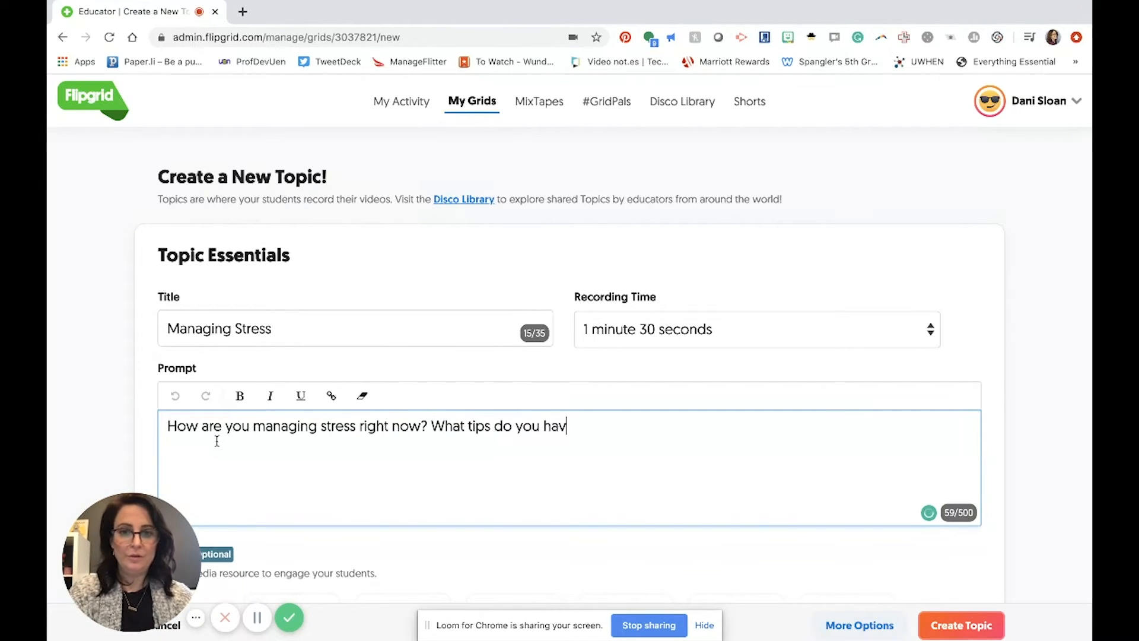
pyautogui.write('e for other students')
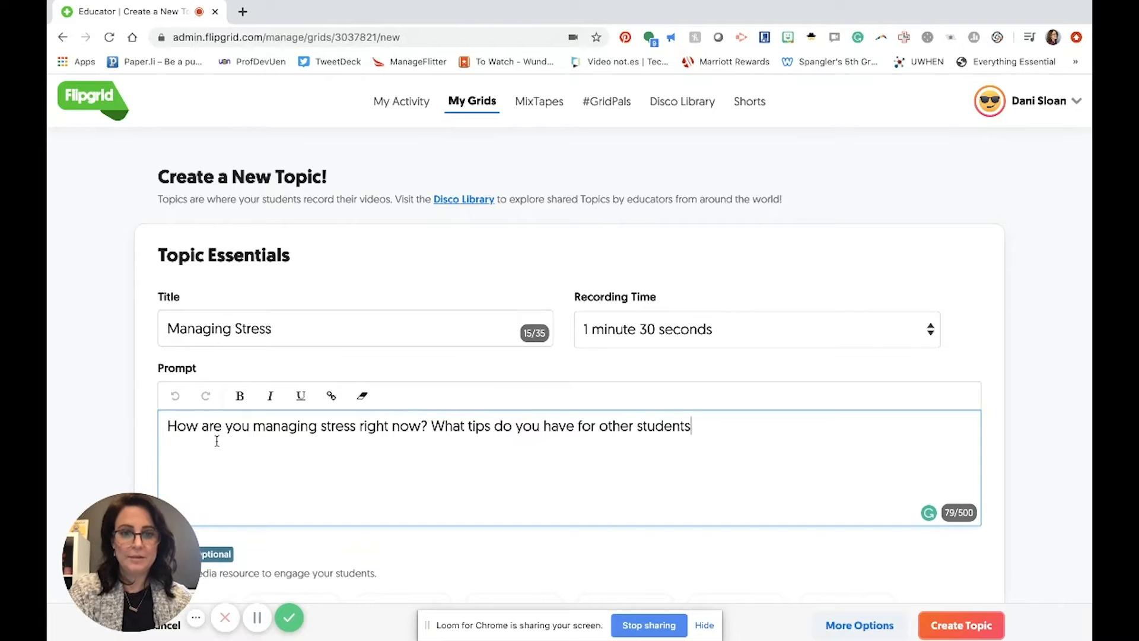
# End the prompt with '?' and create the Managing Stress topic
pyautogui.write('?')
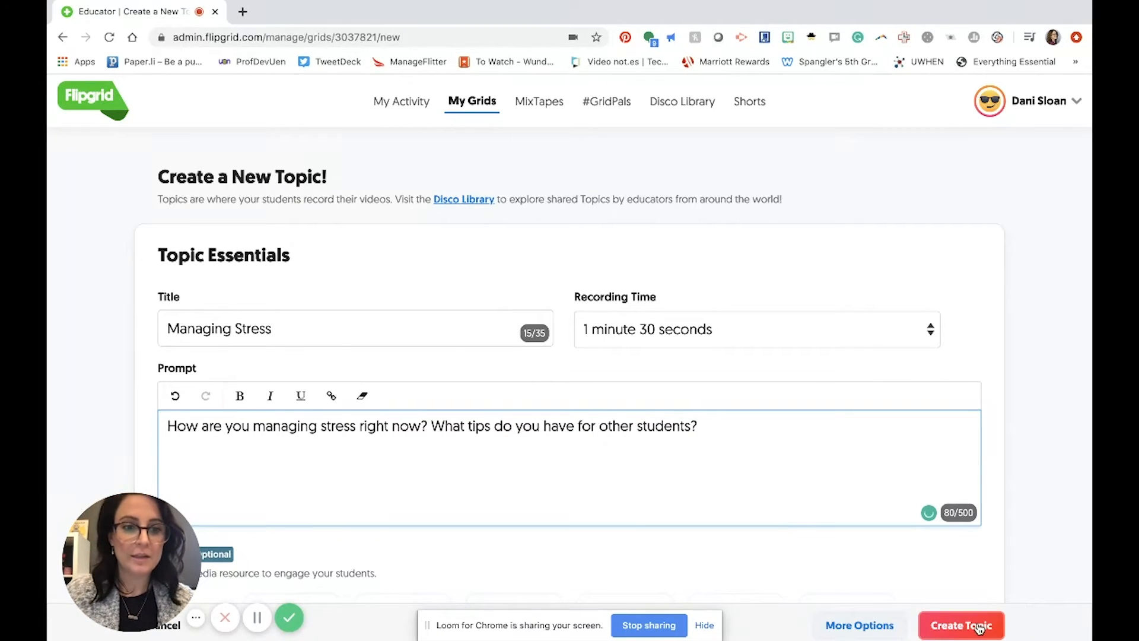
pyautogui.click(961, 625)
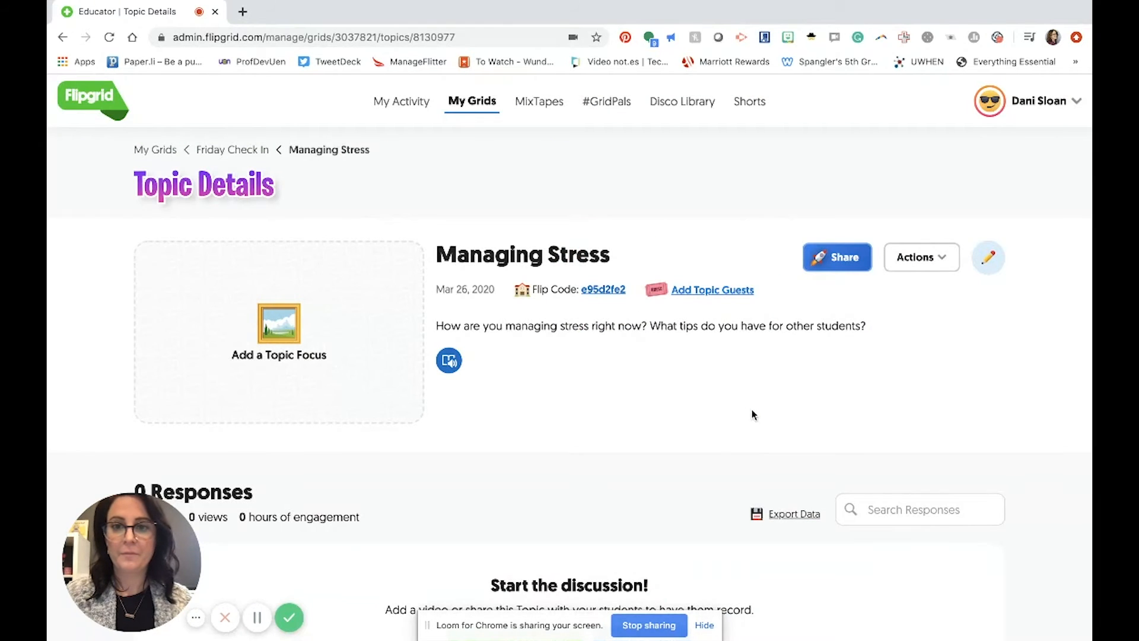
pyautogui.scroll(-3)
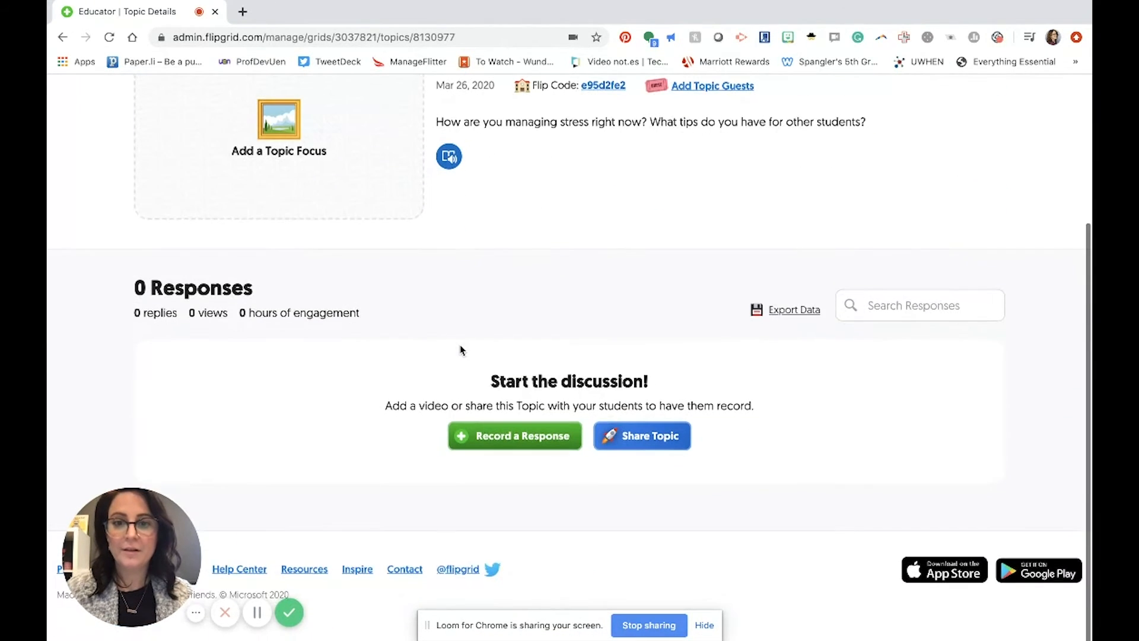
pyautogui.scroll(3)
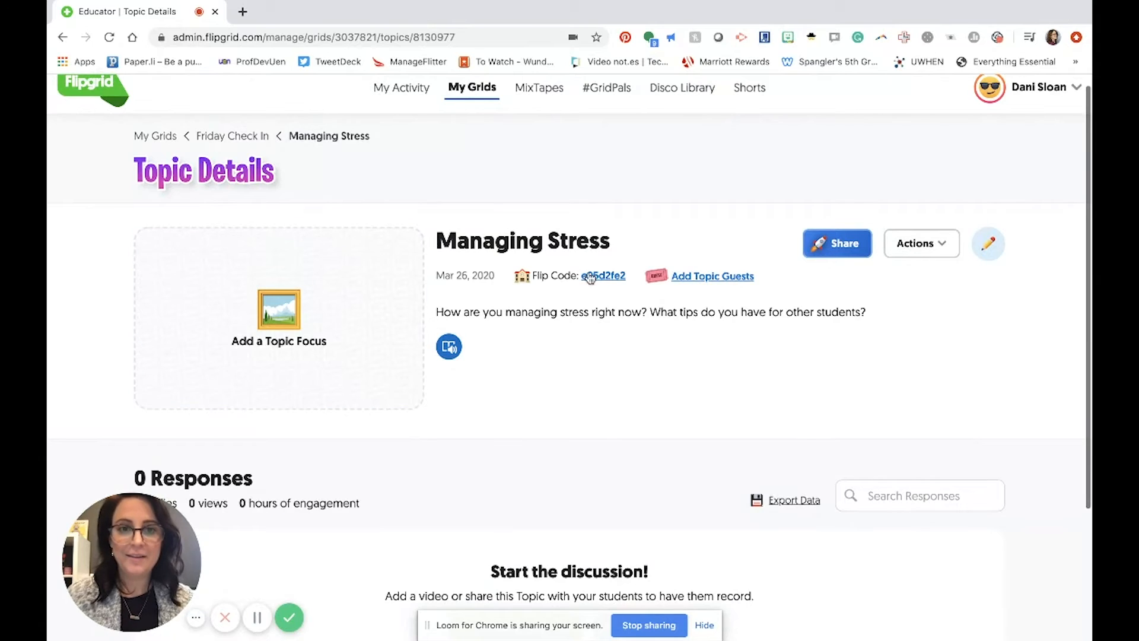
# Review the topic's Update Topic settings, then return to Topic Details without saving
pyautogui.click(988, 244)
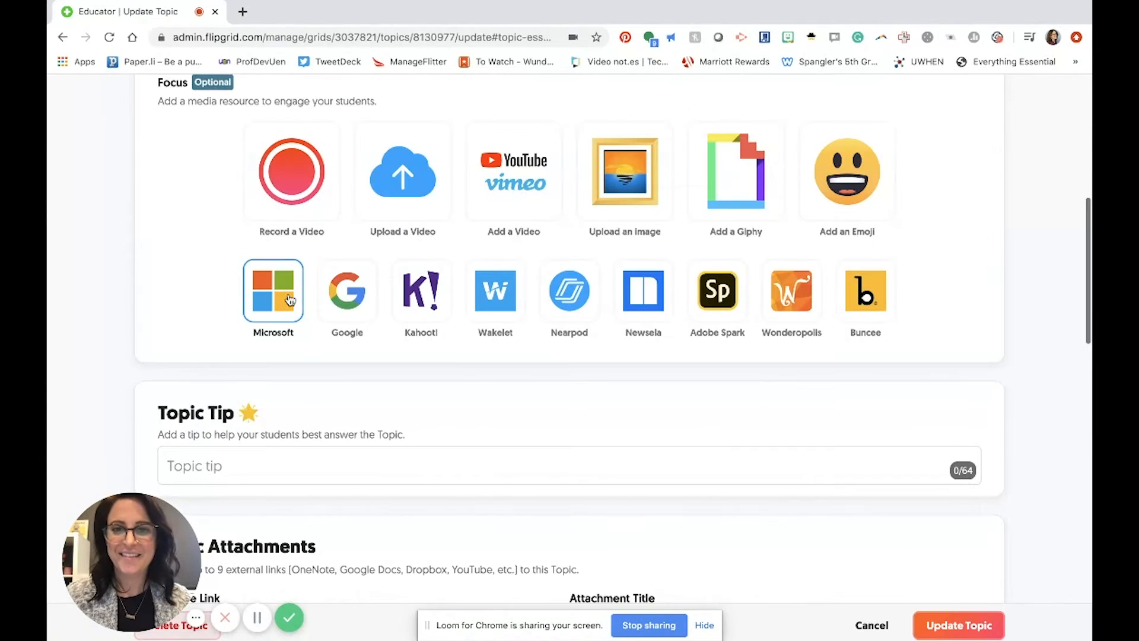
pyautogui.scroll(-3)
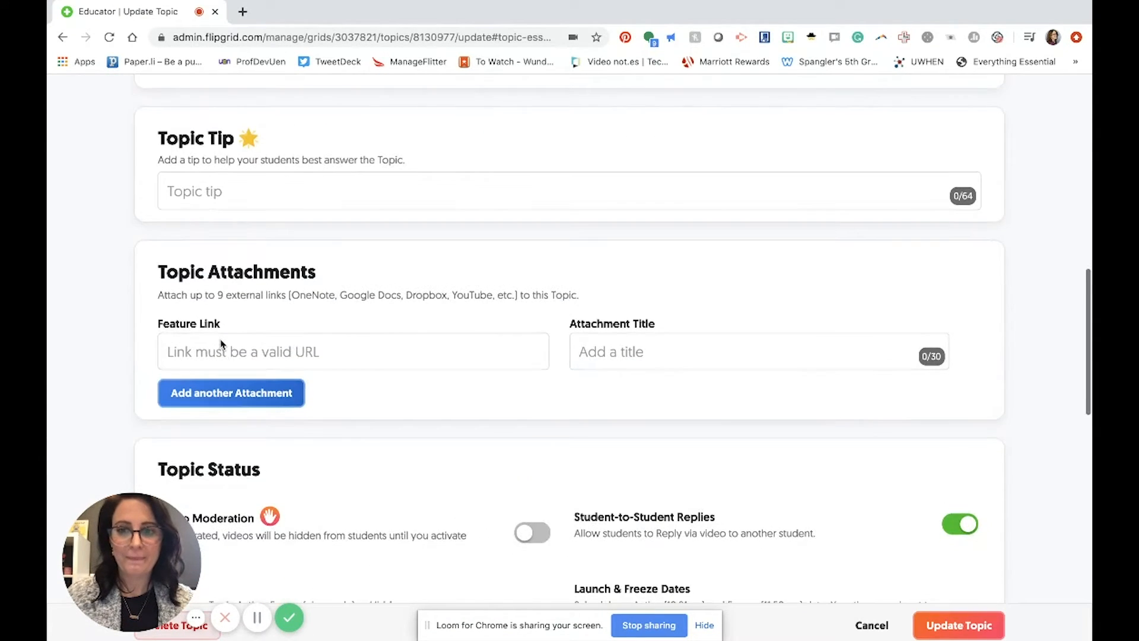
pyautogui.scroll(-3)
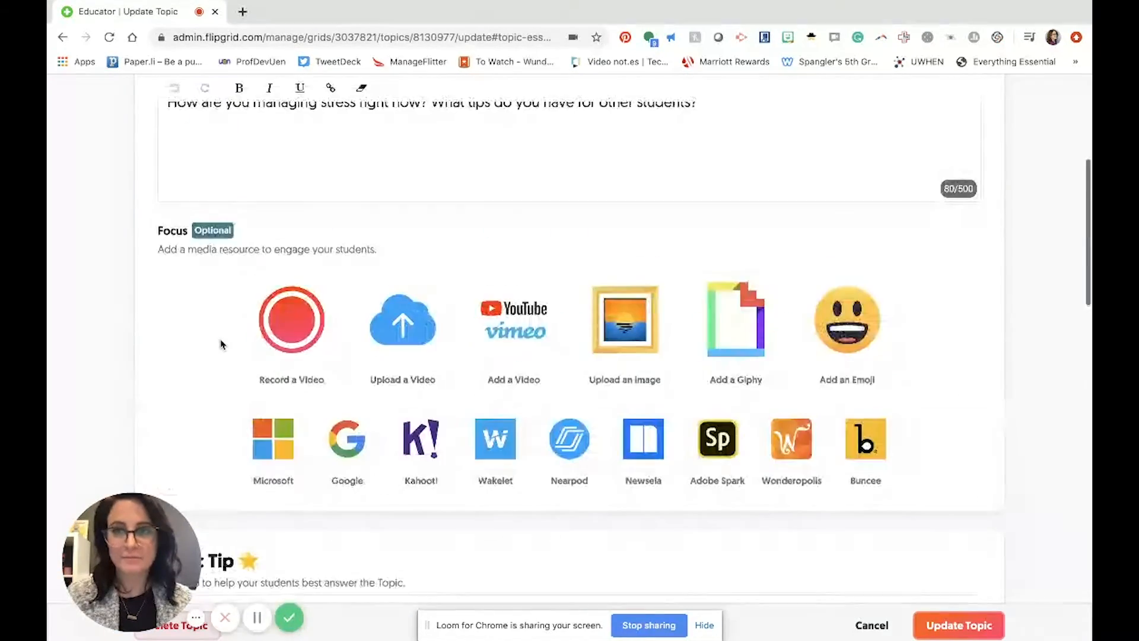
pyautogui.scroll(3)
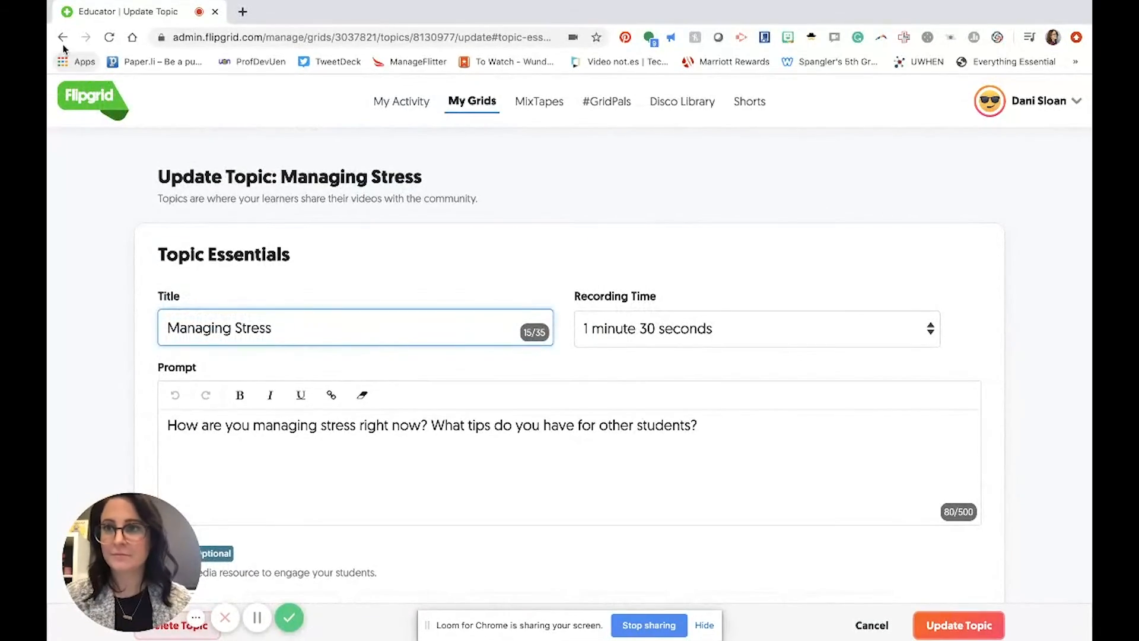
pyautogui.click(957, 625)
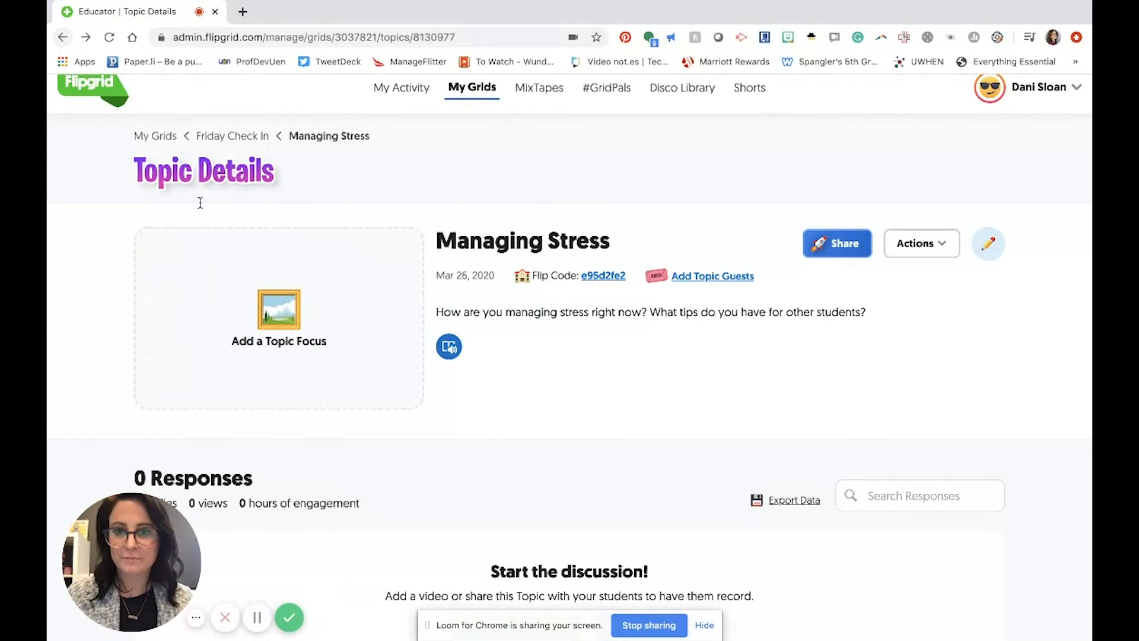
pyautogui.moveTo(256, 617)
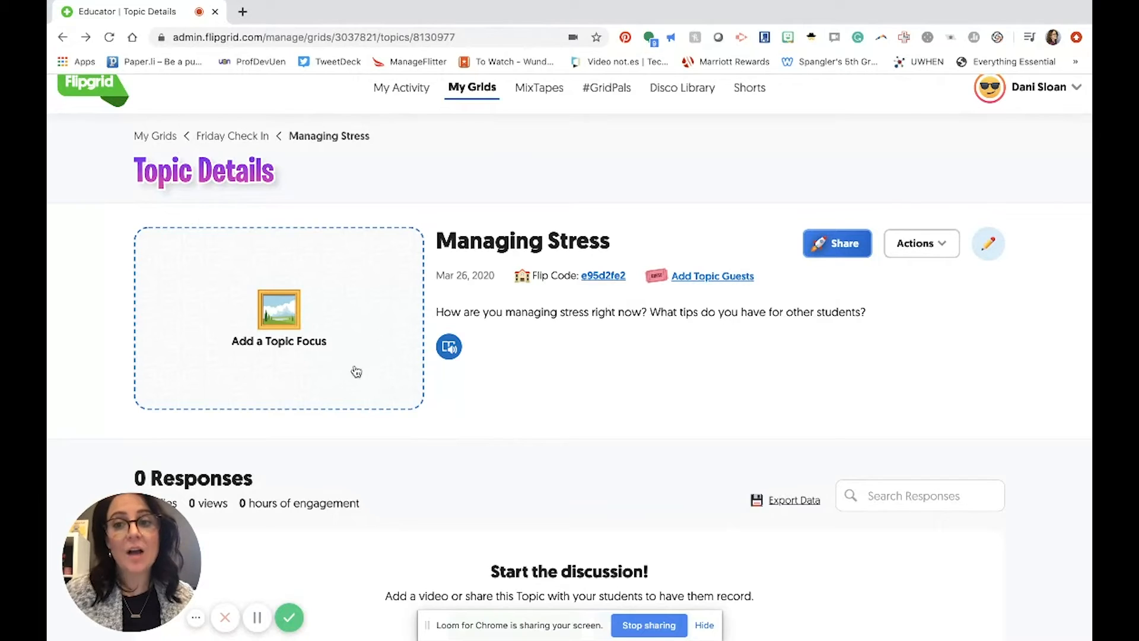
# Record a short camera video as the Managing Stress focus and stop it for review
pyautogui.click(278, 319)
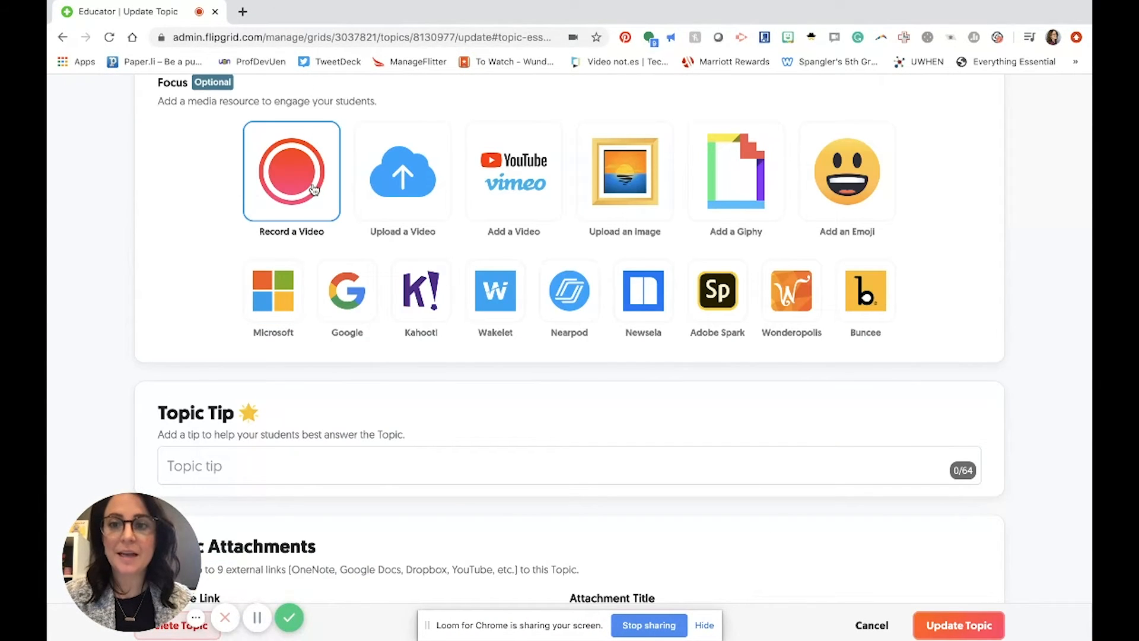
pyautogui.click(291, 171)
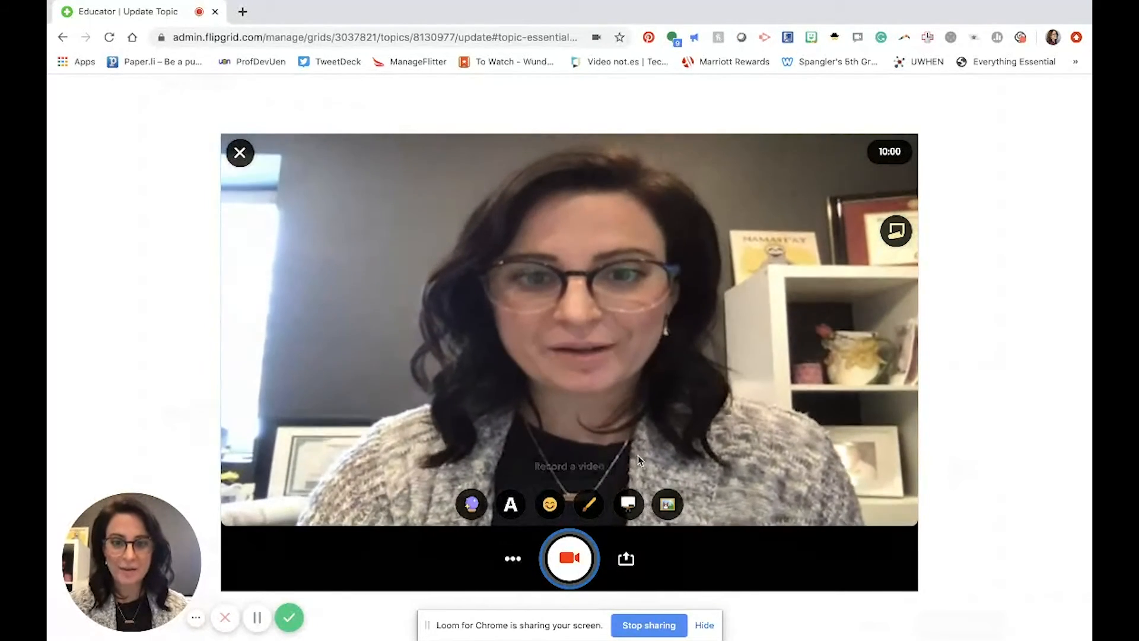
pyautogui.click(569, 558)
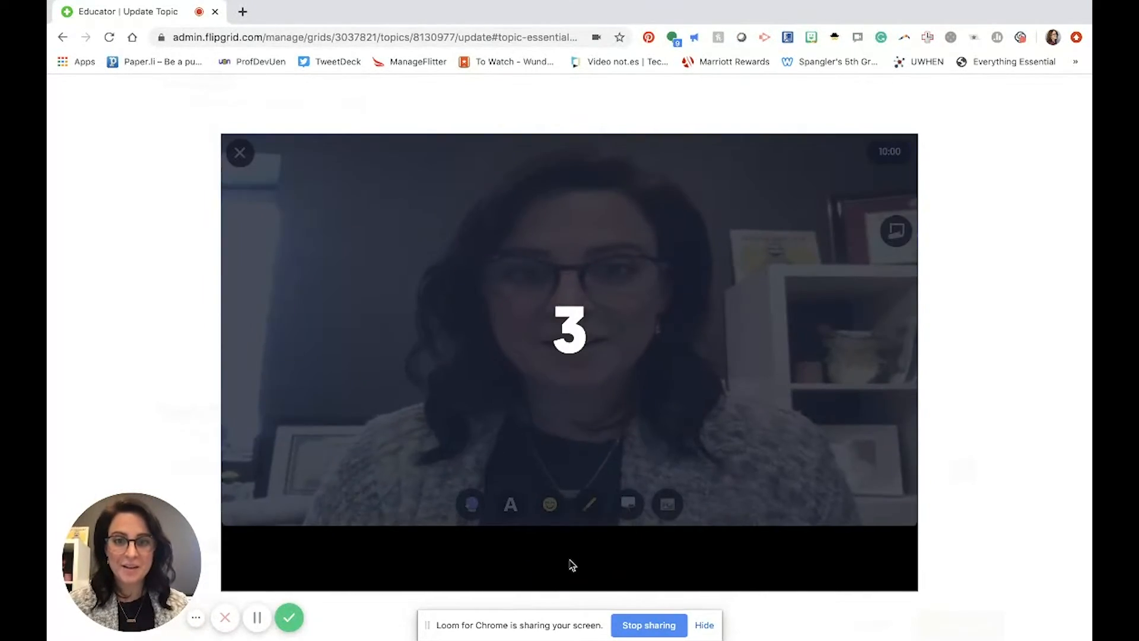
pyautogui.click(569, 560)
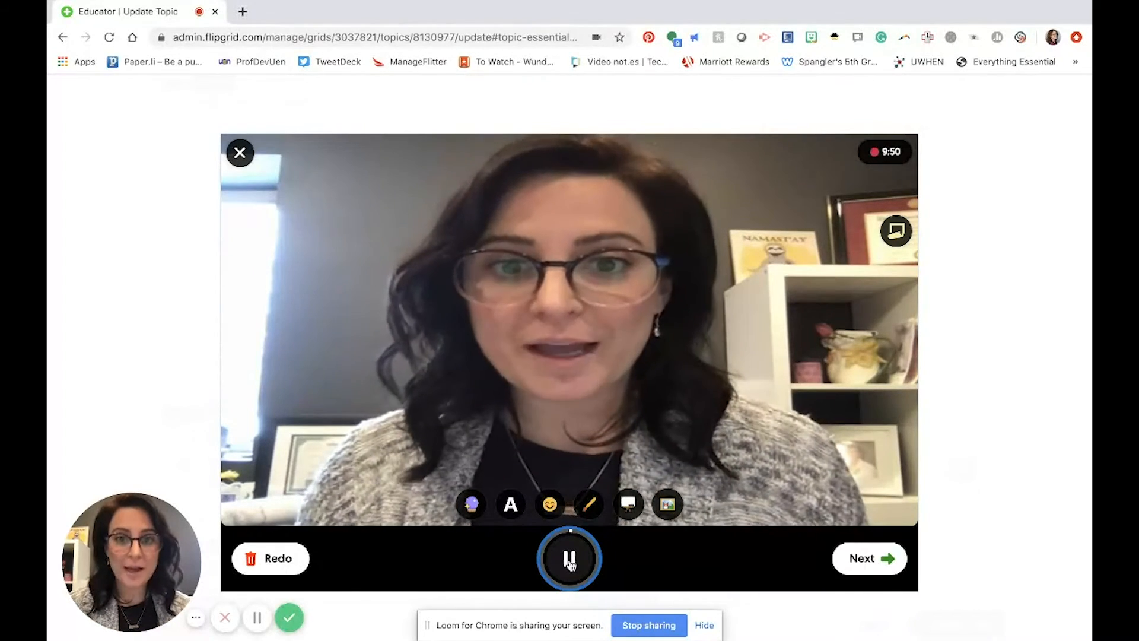
pyautogui.click(569, 558)
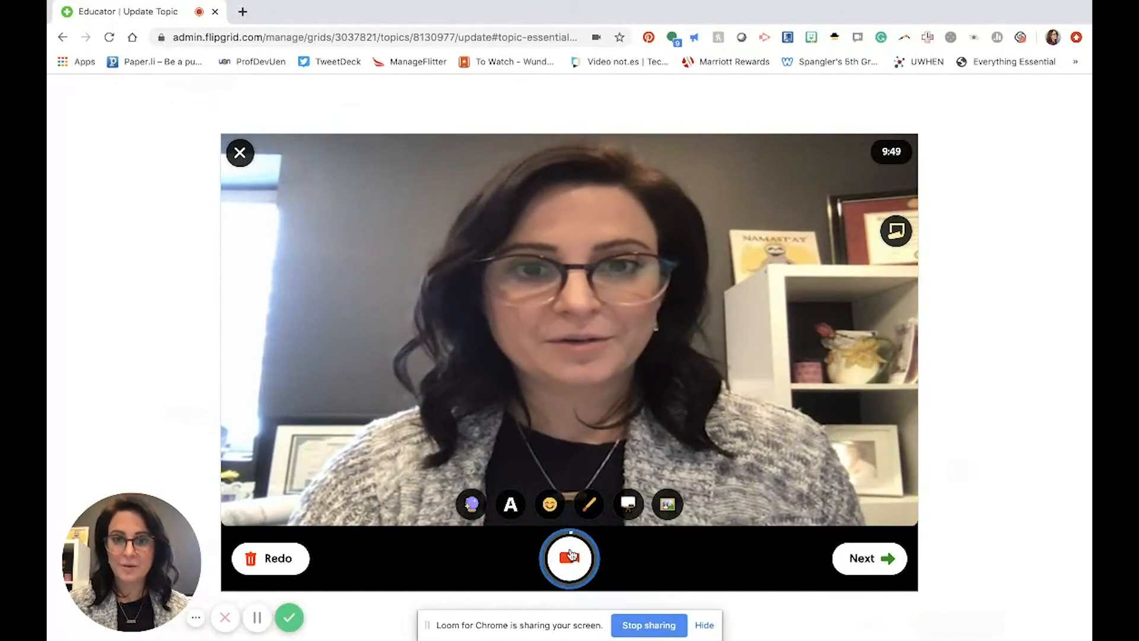
pyautogui.click(569, 558)
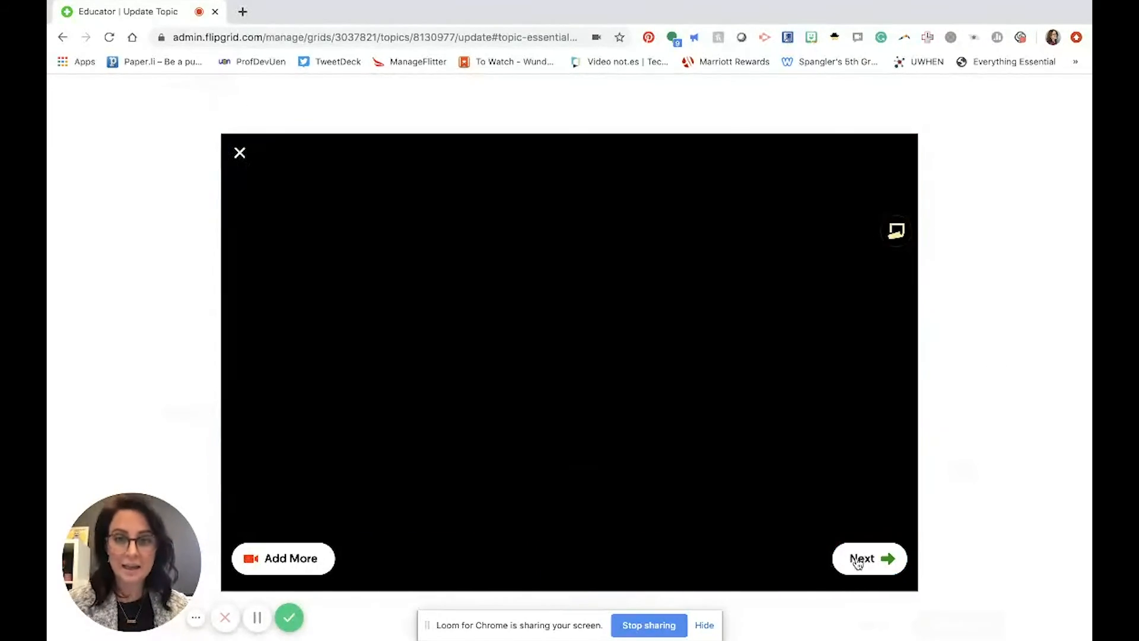
# Take the cover selfie wearing a masquerade mask sticker
pyautogui.click(870, 558)
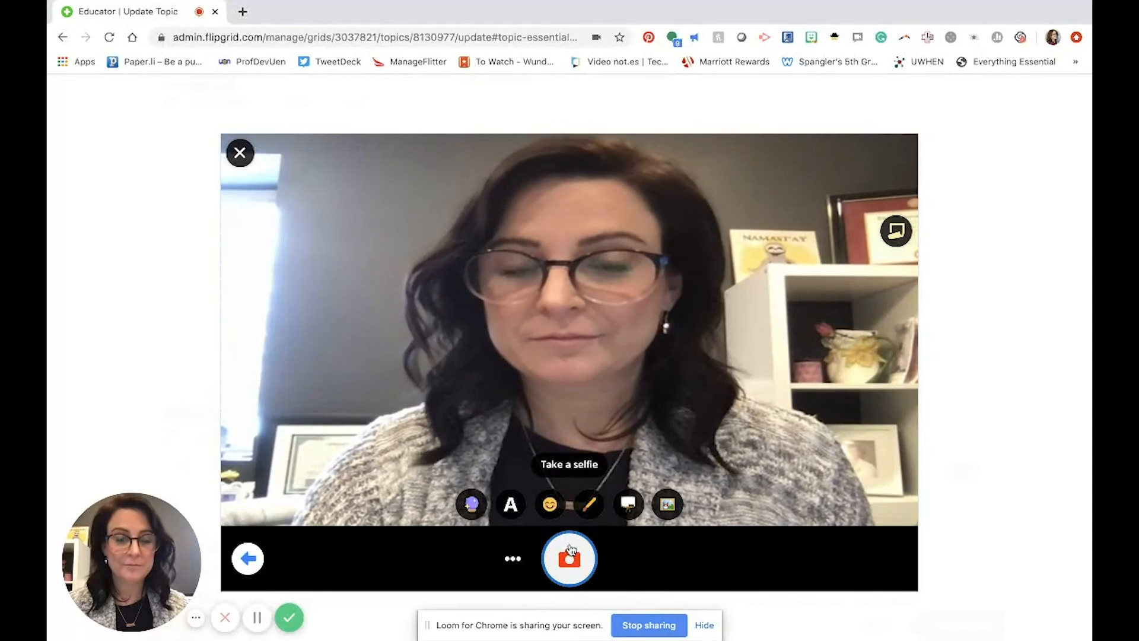
pyautogui.click(569, 558)
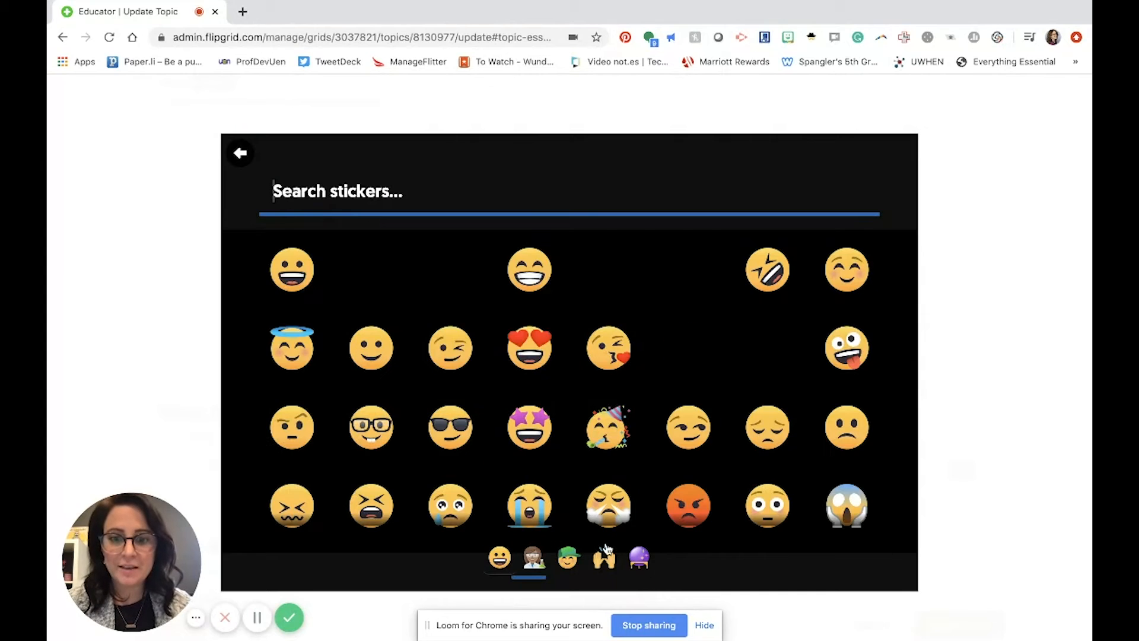
pyautogui.click(569, 558)
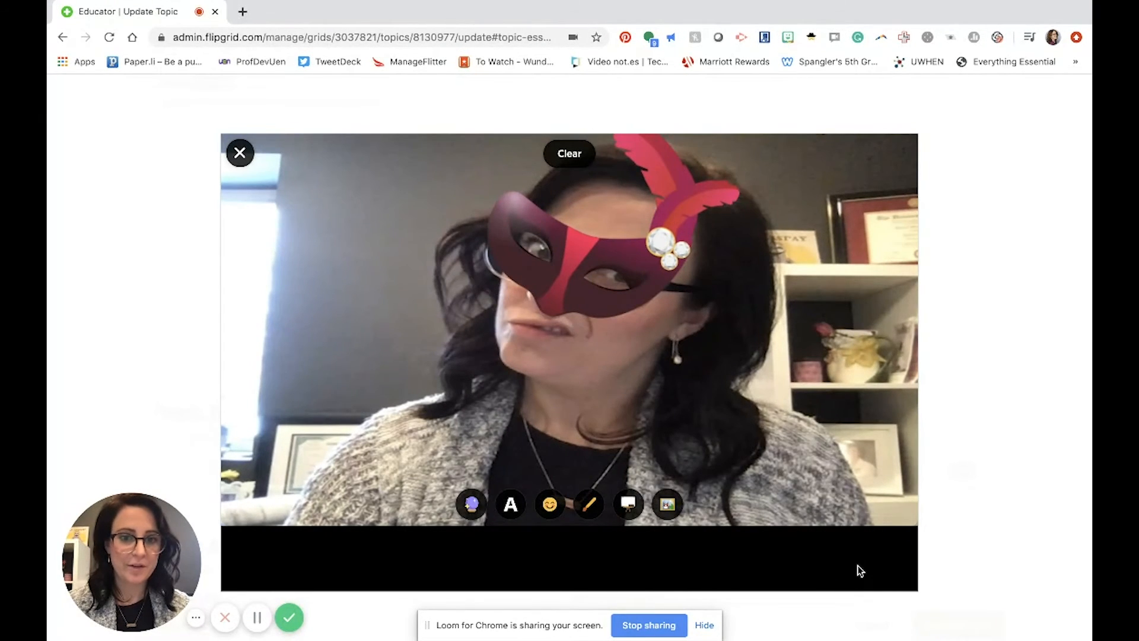
pyautogui.click(289, 617)
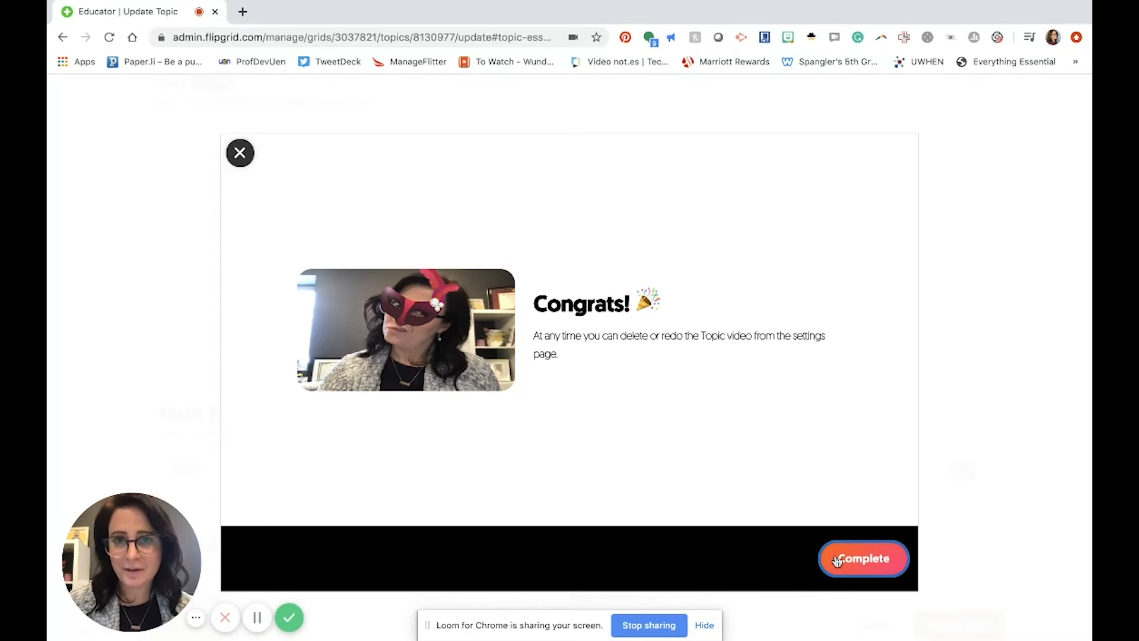
# Complete the masked-selfie video as the topic's focus video
pyautogui.click(863, 557)
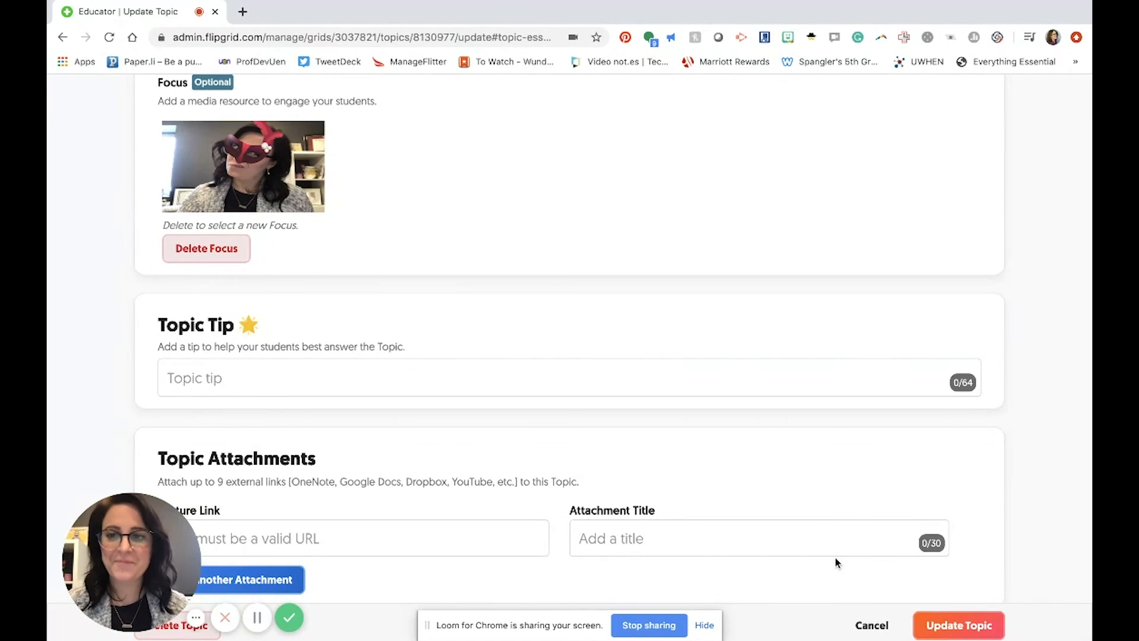
pyautogui.scroll(-3)
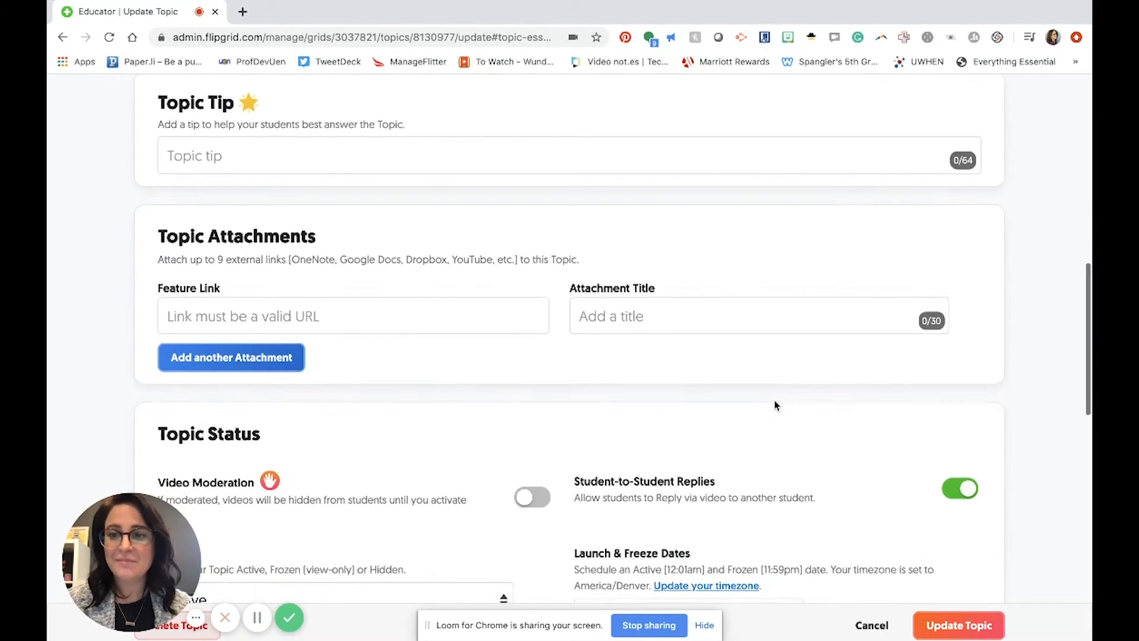
pyautogui.scroll(-3)
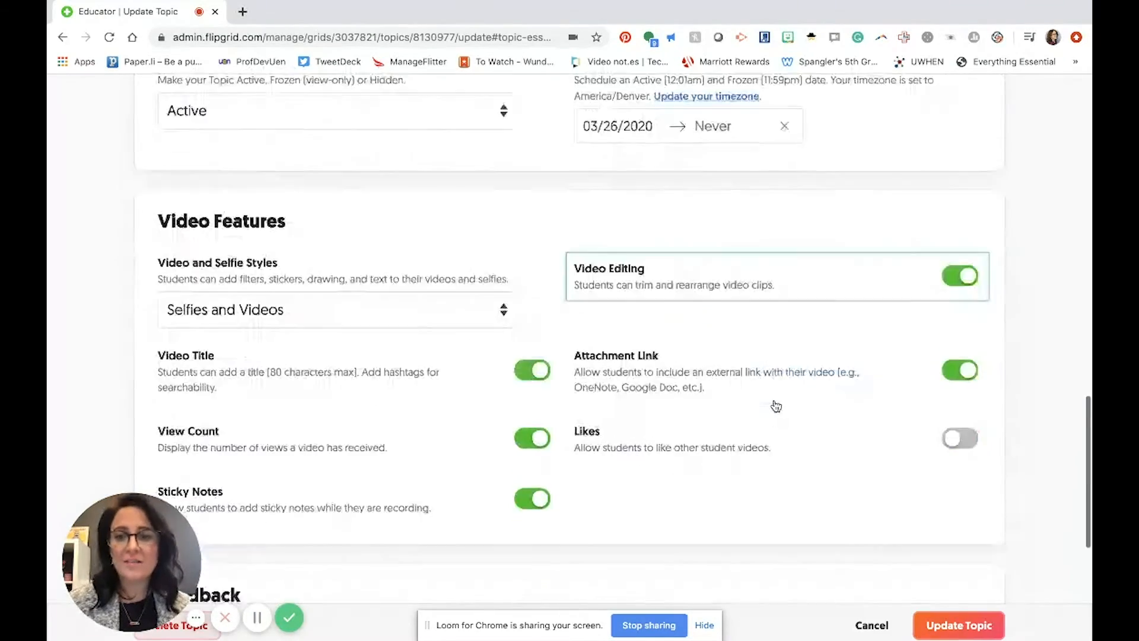
pyautogui.scroll(3)
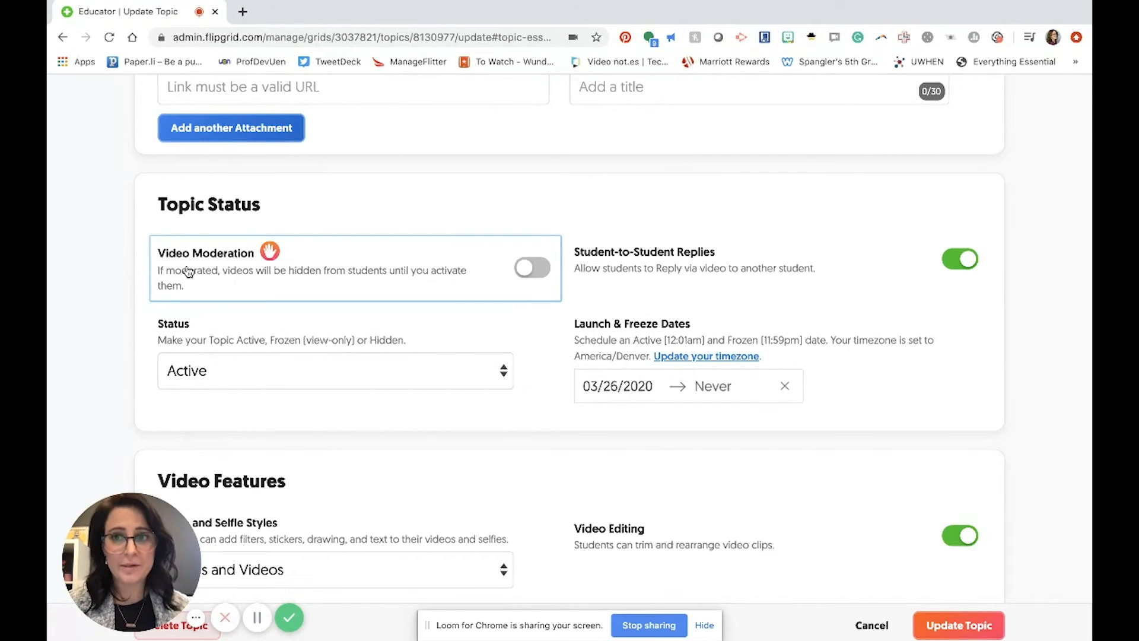
pyautogui.moveTo(388, 279)
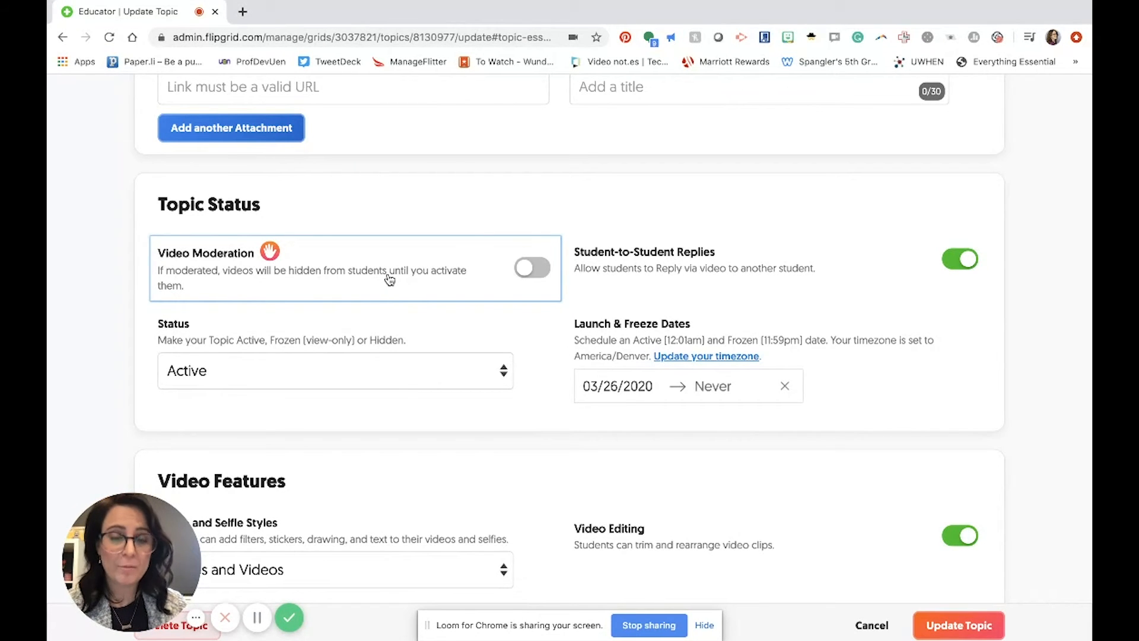
# Turn on Video Moderation and update the Managing Stress topic
pyautogui.click(532, 268)
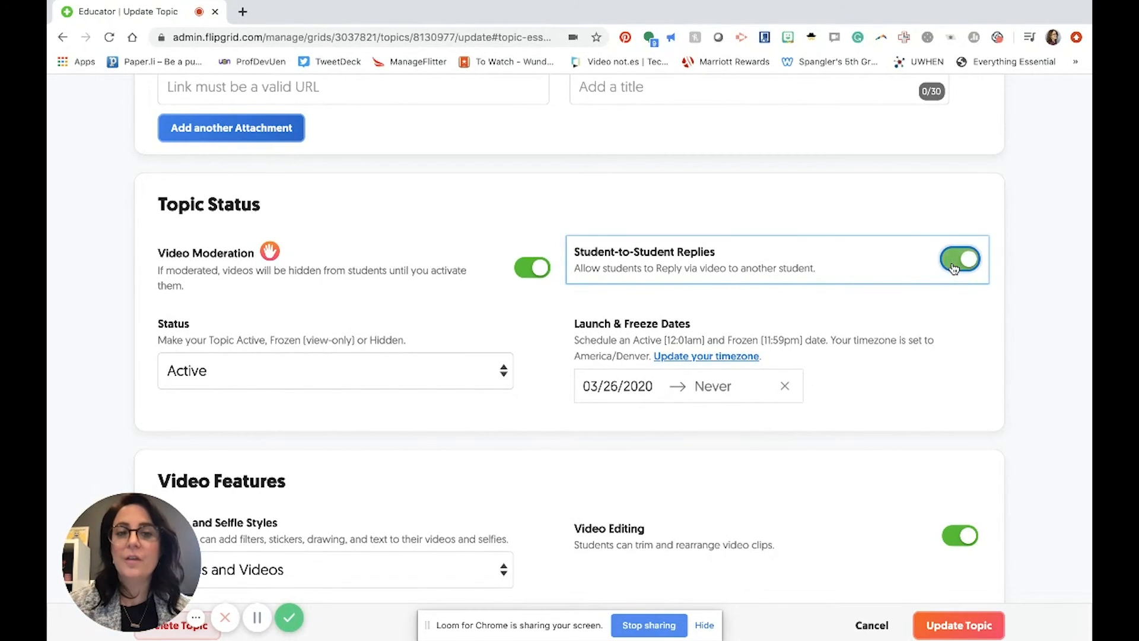
pyautogui.scroll(-3)
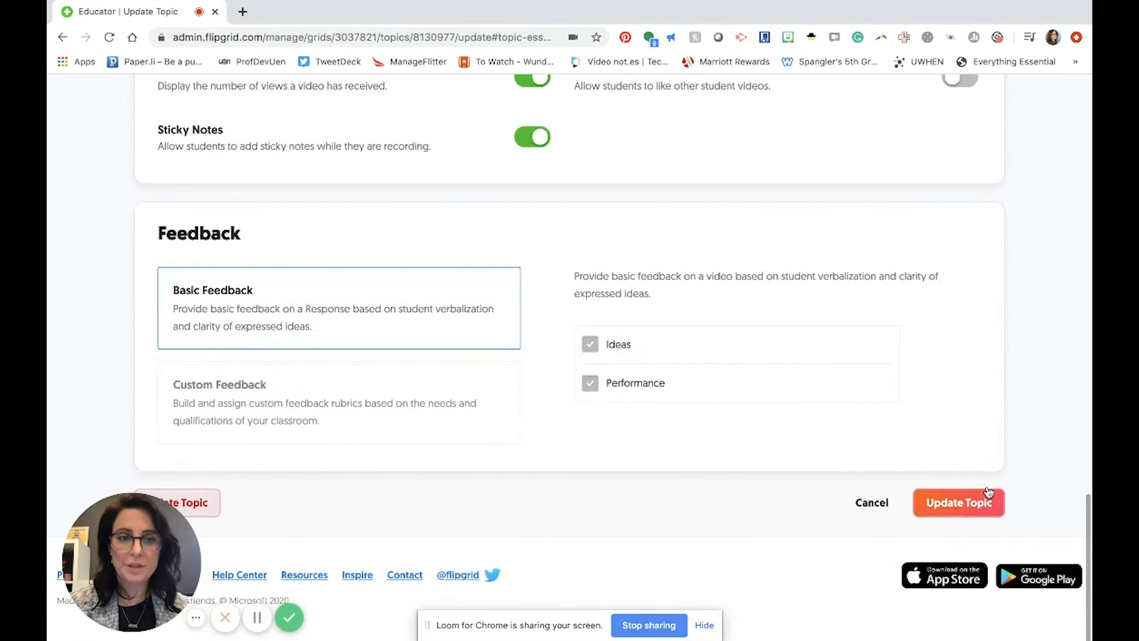
pyautogui.click(958, 502)
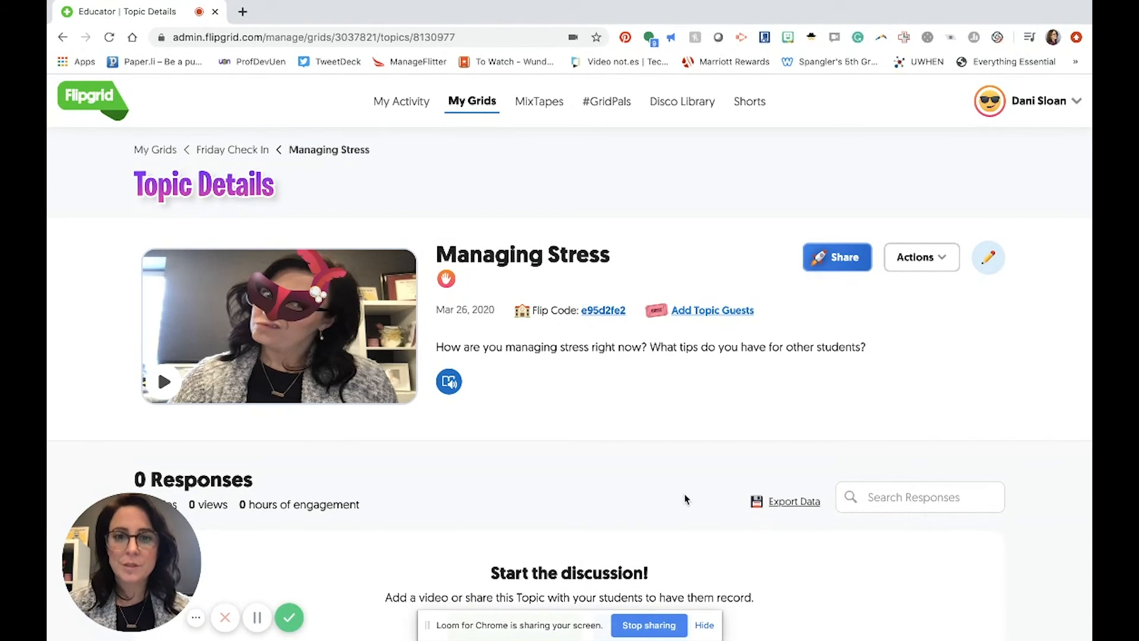
# Go from the Managing Stress topic details back to My Grids
pyautogui.scroll(-3)
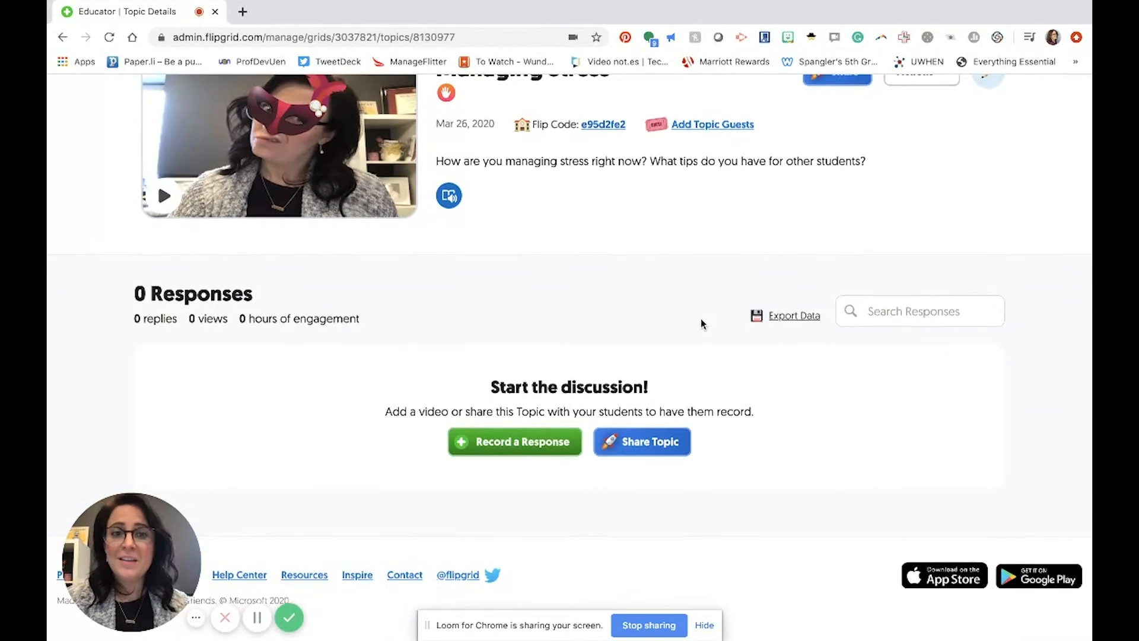
pyautogui.scroll(3)
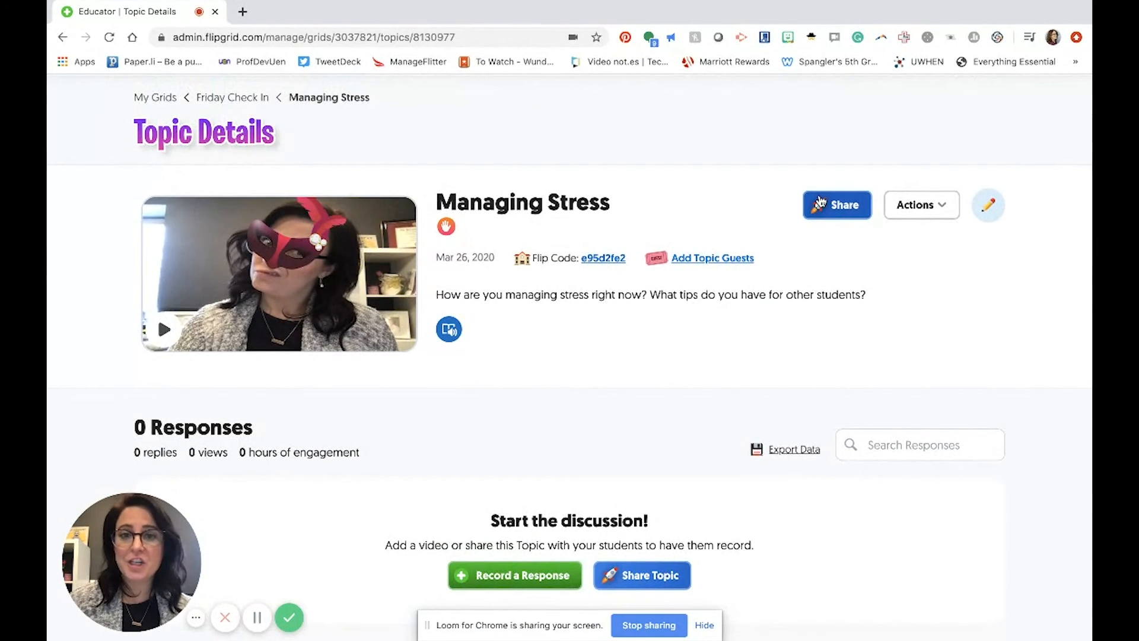
pyautogui.moveTo(682, 405)
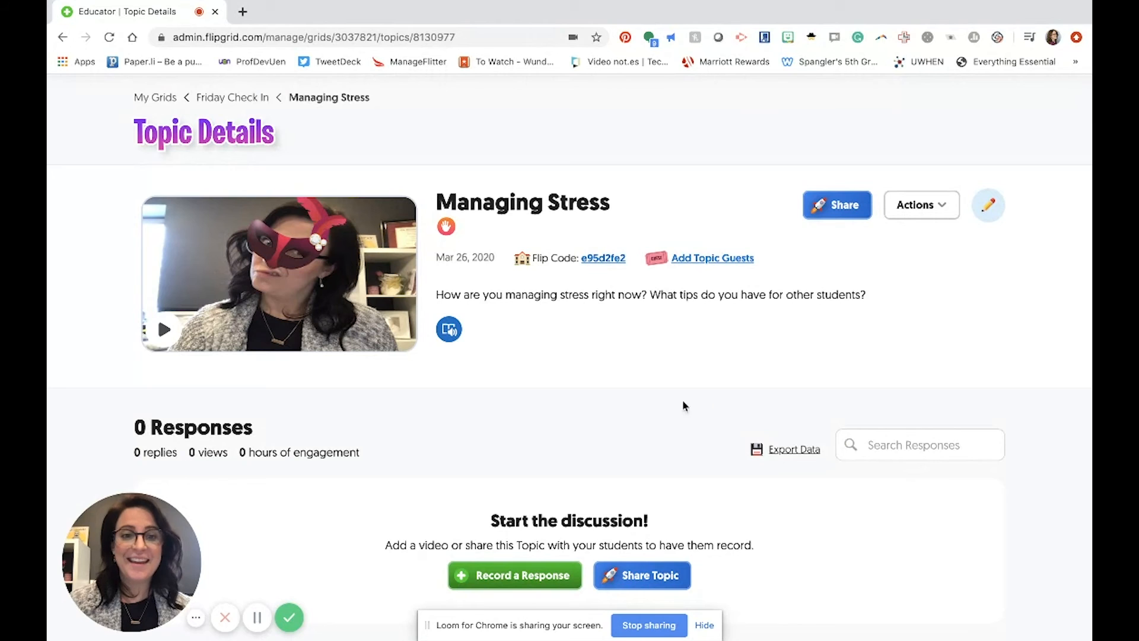
pyautogui.click(155, 96)
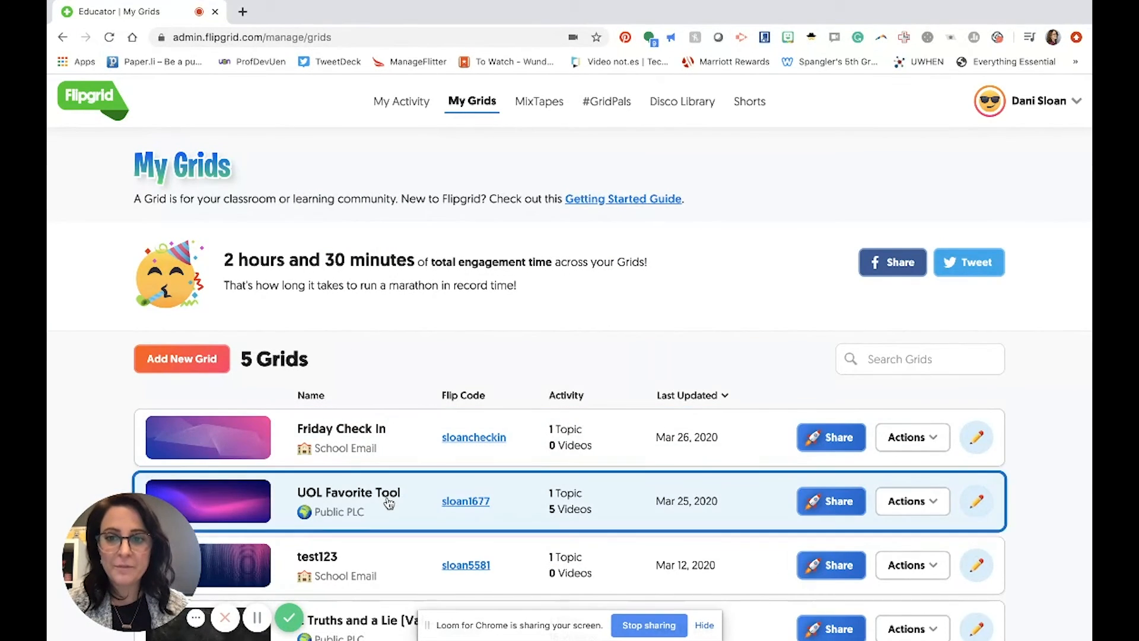
# Open Print QR Codes for the 'What is your favorite tool in UOL?' topic in UOL Favorite Tool
pyautogui.click(347, 492)
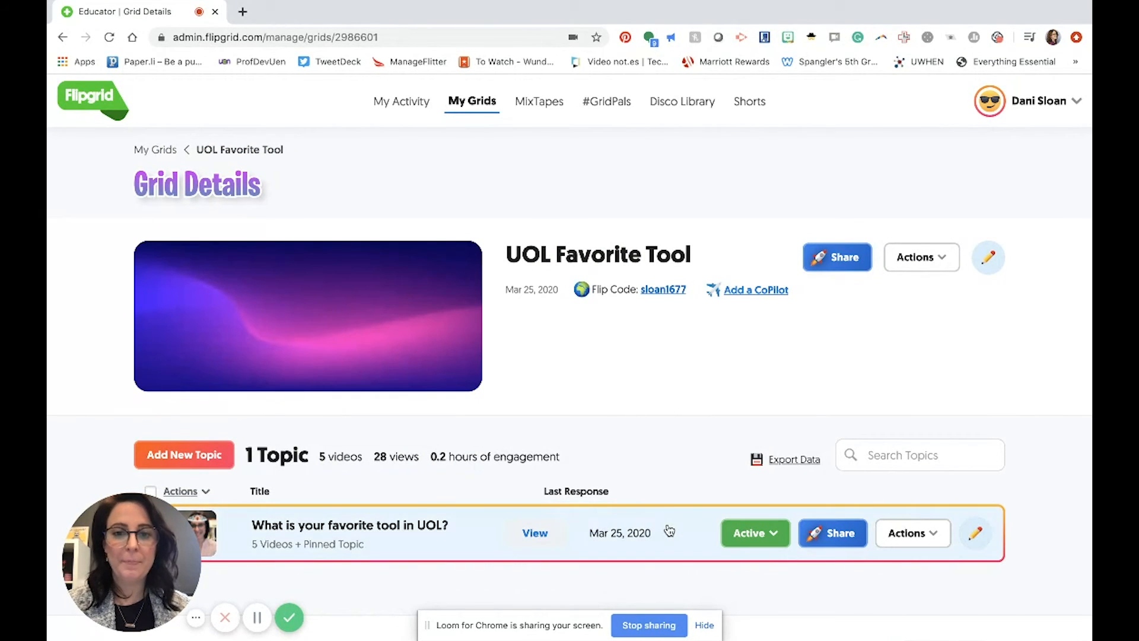
pyautogui.click(535, 533)
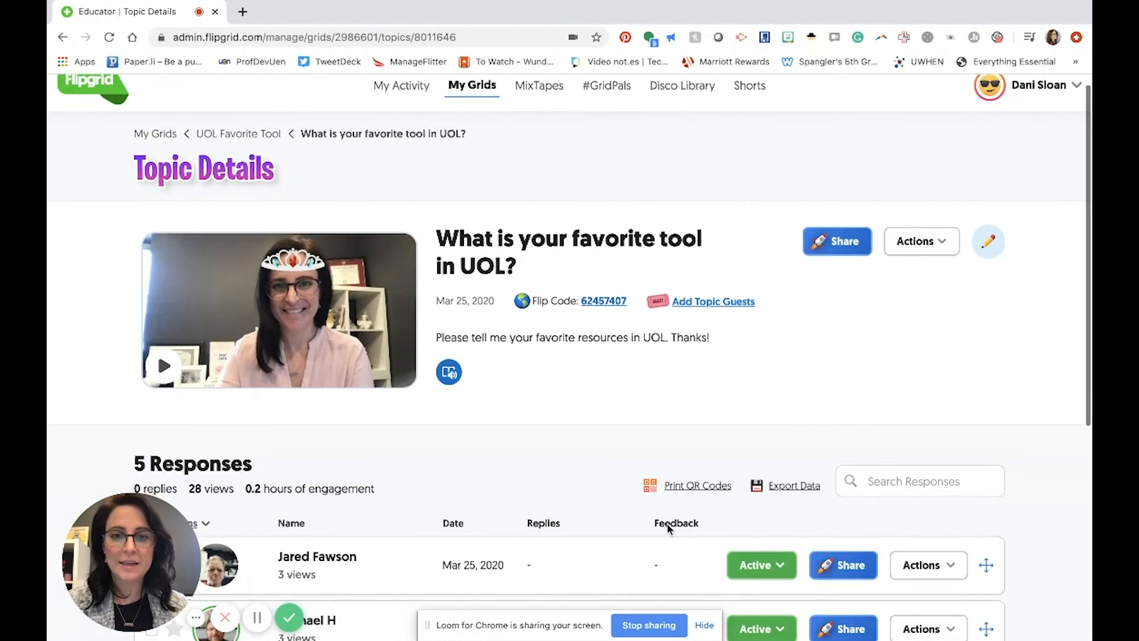
pyautogui.scroll(-3)
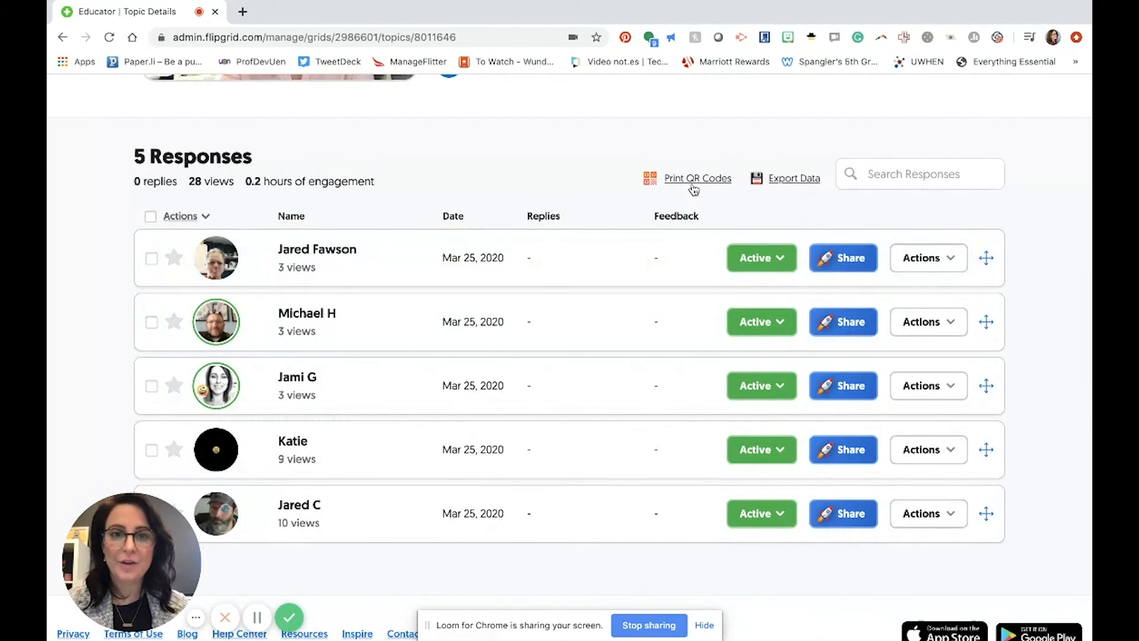
pyautogui.click(696, 178)
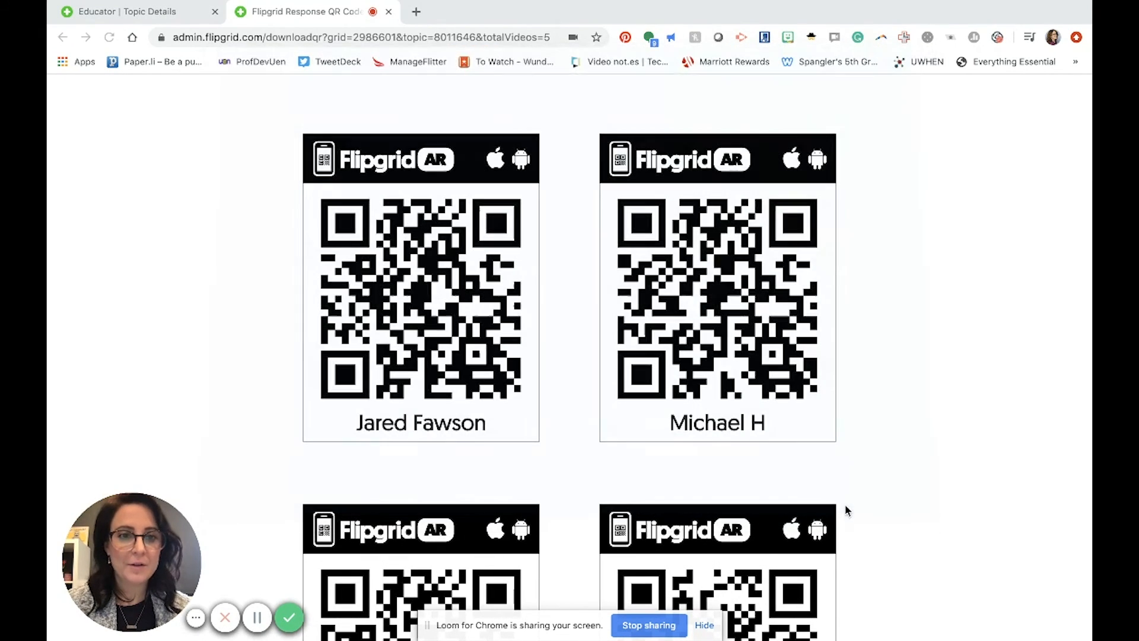
# Scroll through the QR codes for all five responses across two pages
pyautogui.scroll(-3)
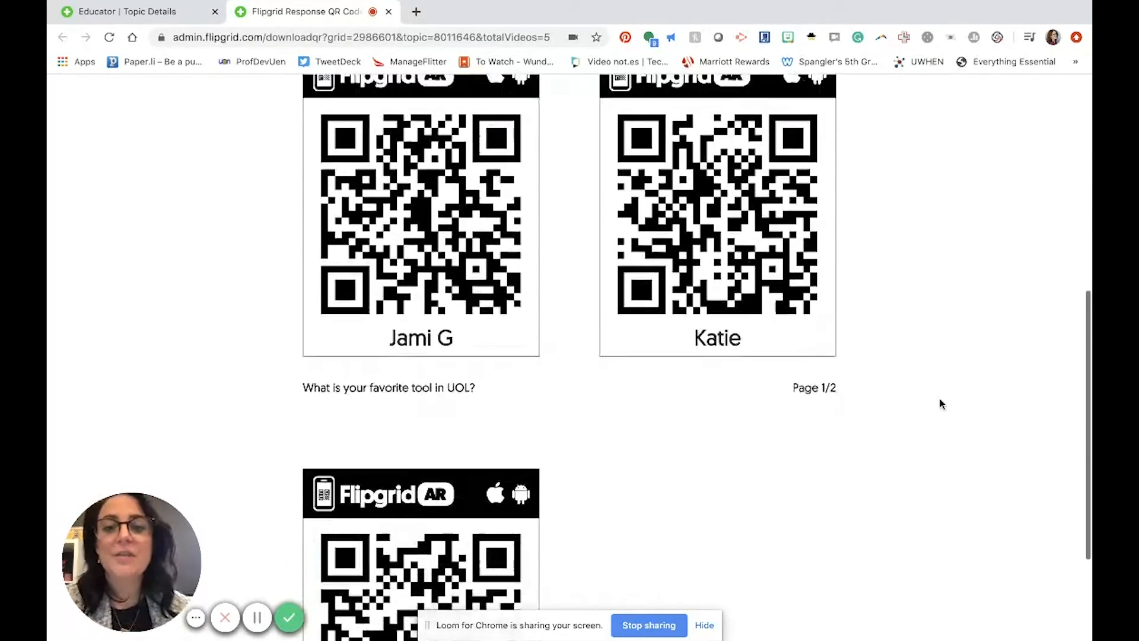
pyautogui.scroll(-3)
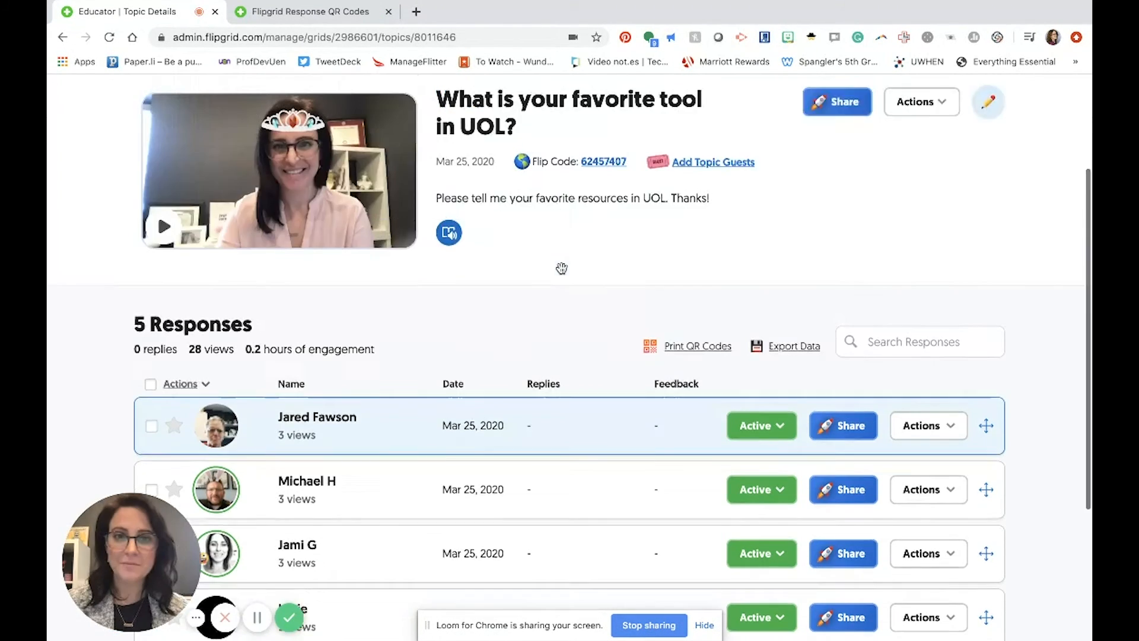
pyautogui.scroll(3)
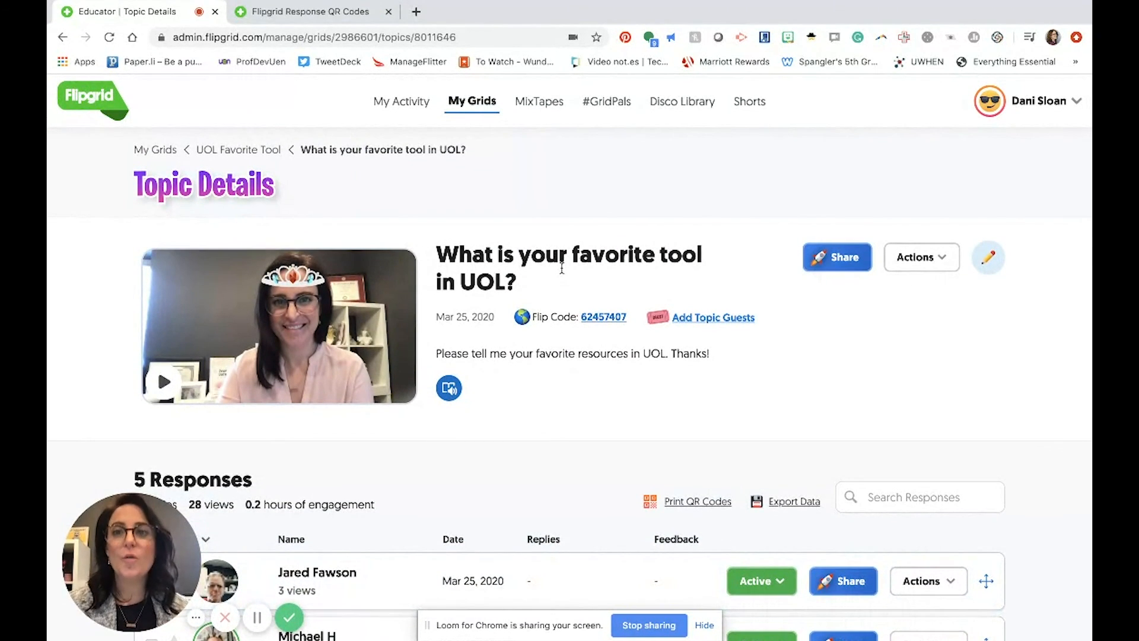